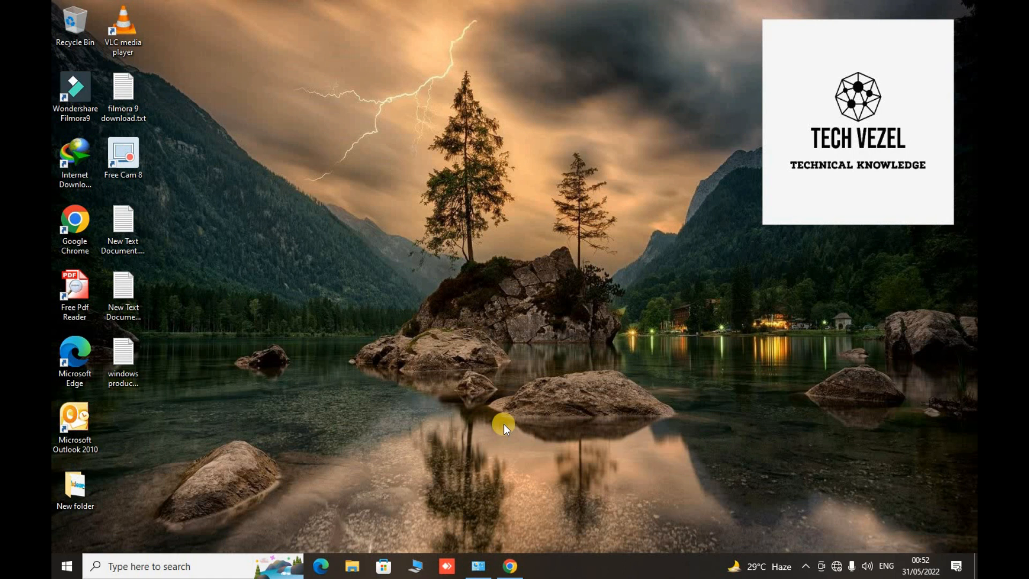
mouse_move(474, 252)
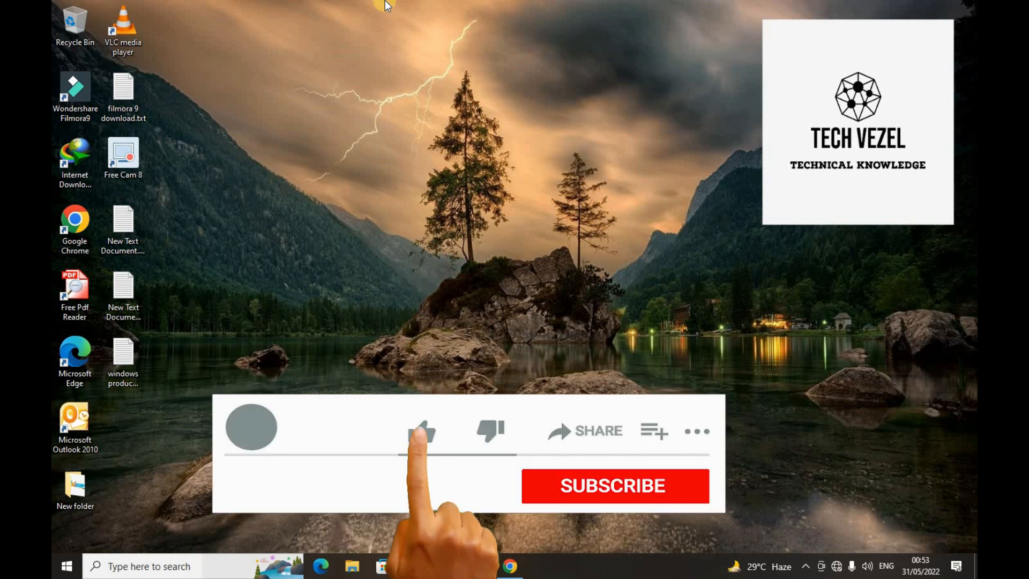
Refresh the desktop and show Wi-Fi networks, expanding the TP-Link_8EDA and TP-Link_BFE8 entries
left_click(421, 431)
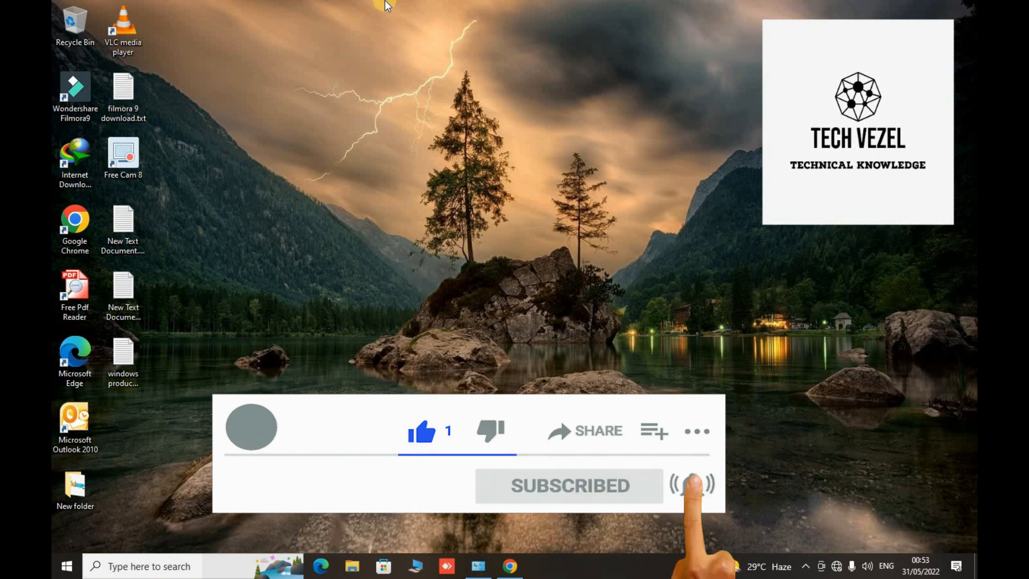
left_click(689, 484)
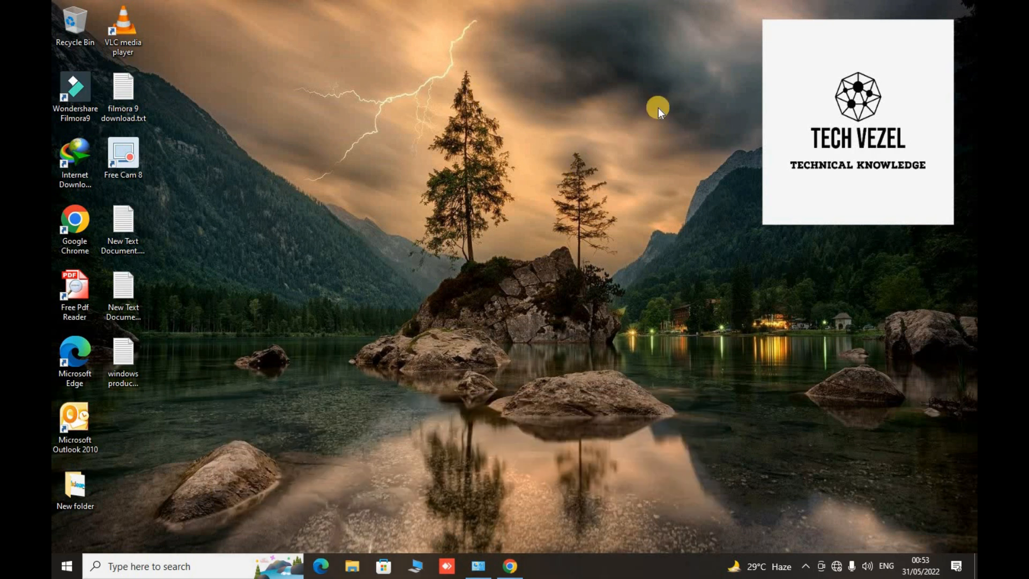
mouse_move(665, 90)
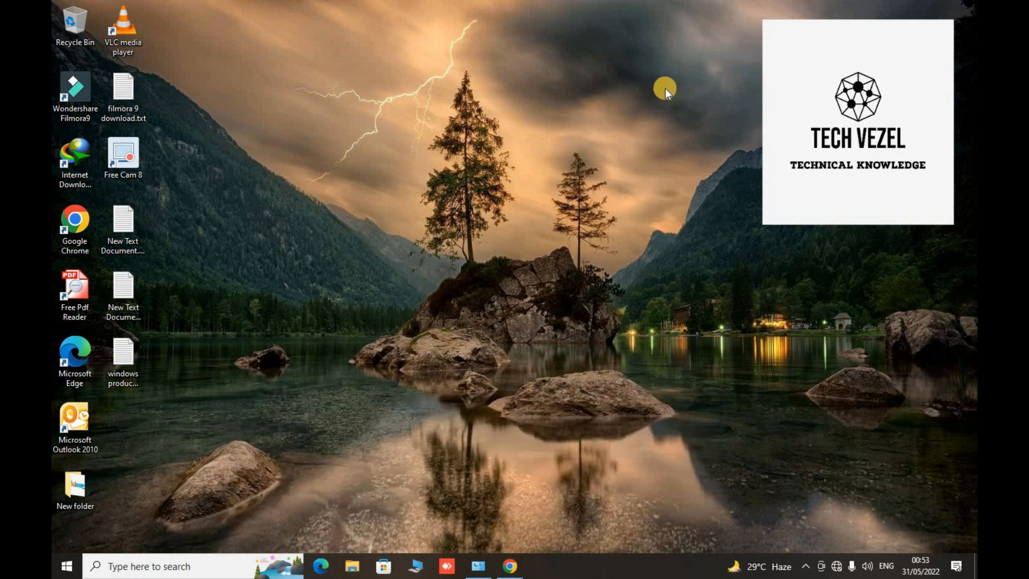
mouse_move(560, 143)
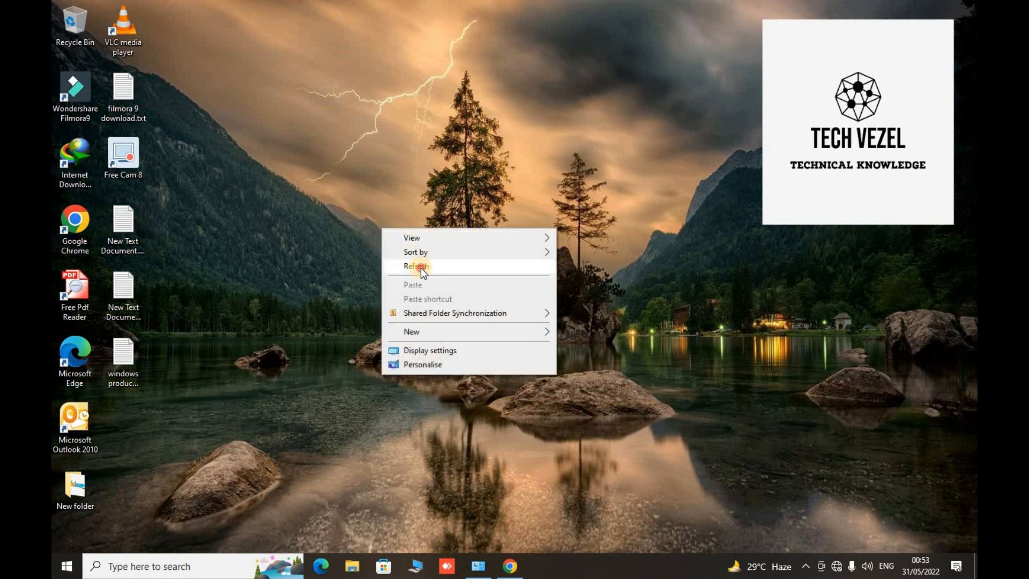
left_click(415, 266)
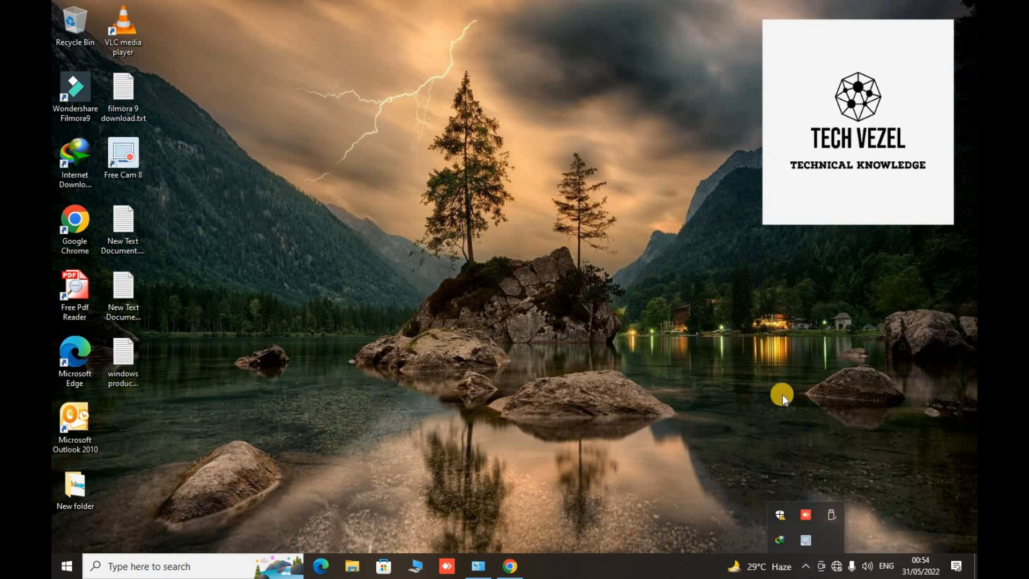
left_click(836, 566)
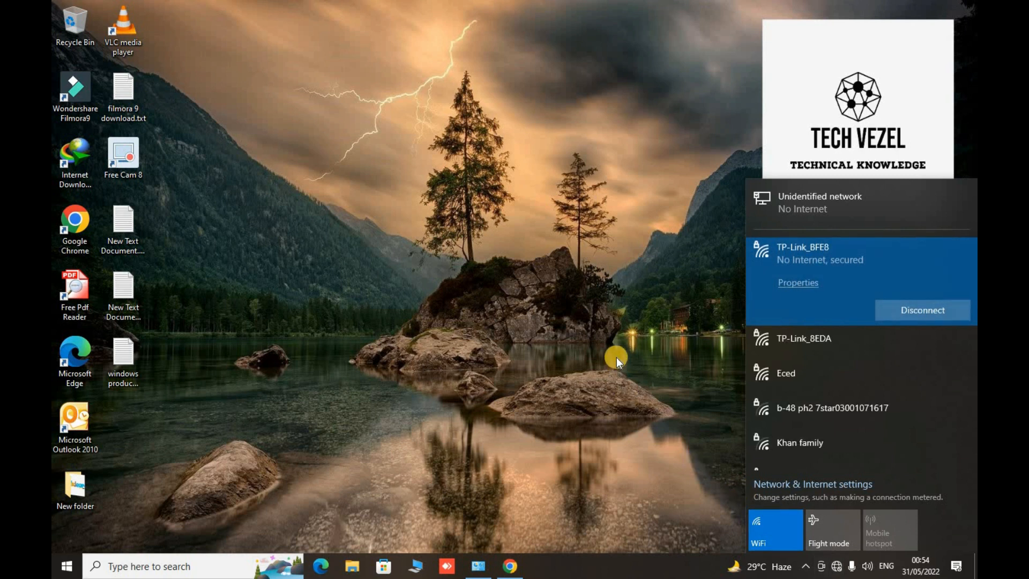
mouse_move(640, 417)
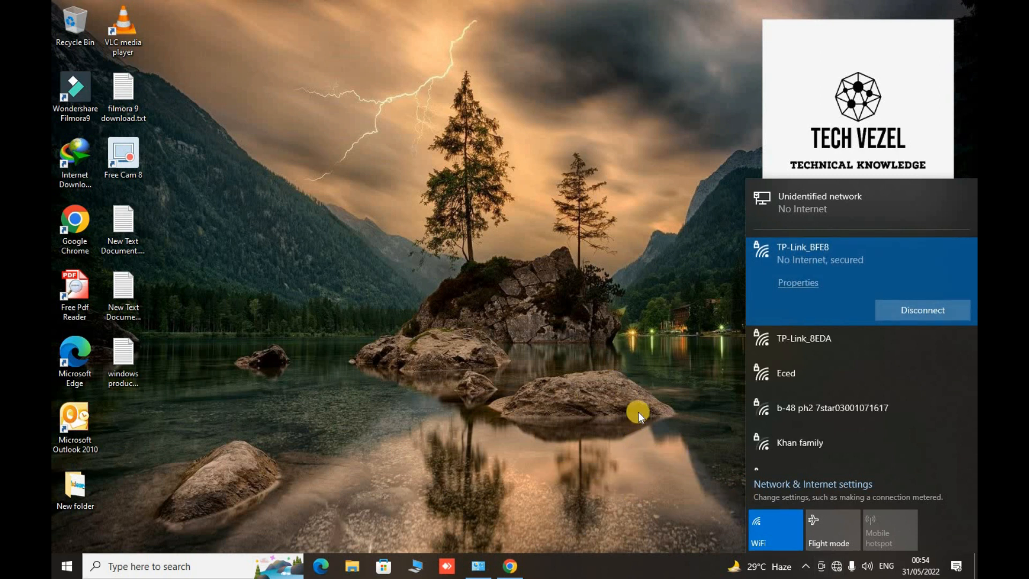
mouse_move(699, 387)
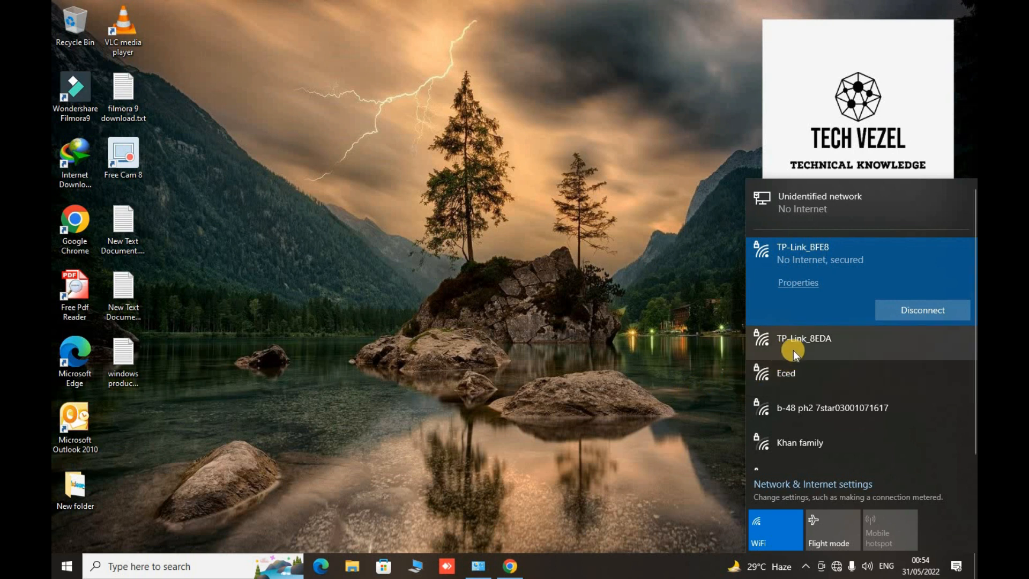
left_click(802, 338)
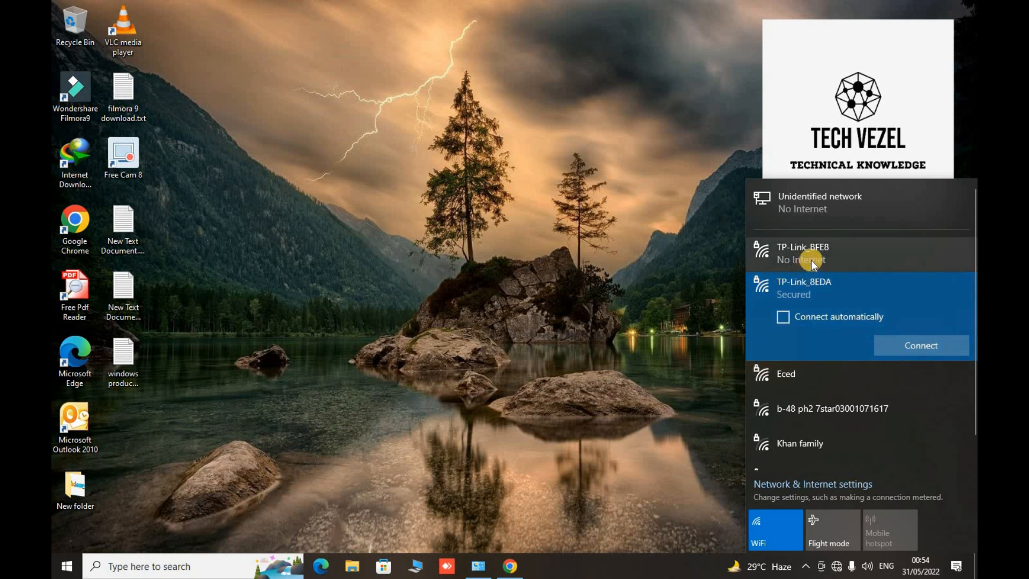
left_click(803, 255)
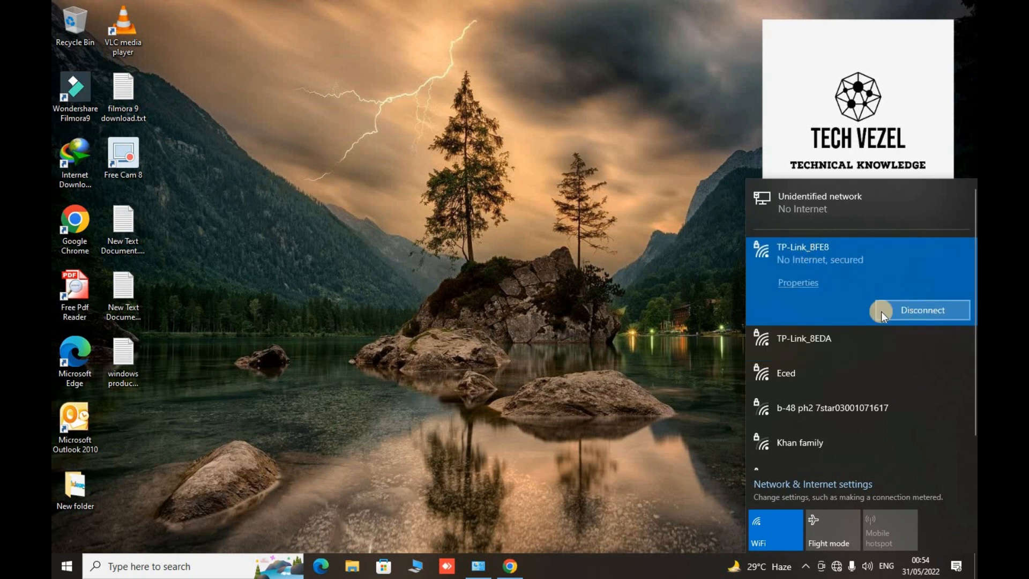
mouse_move(761, 321)
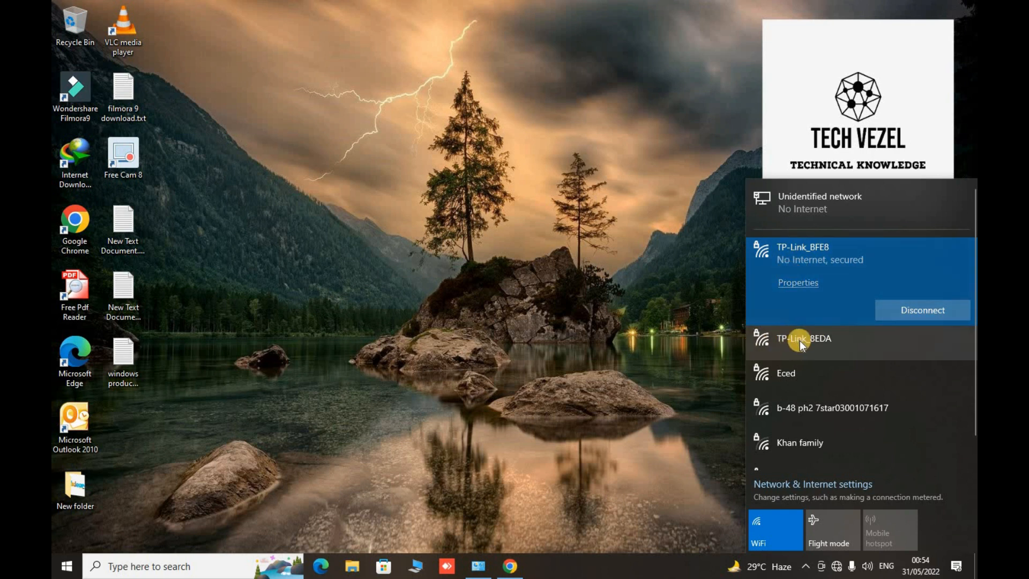
mouse_move(817, 353)
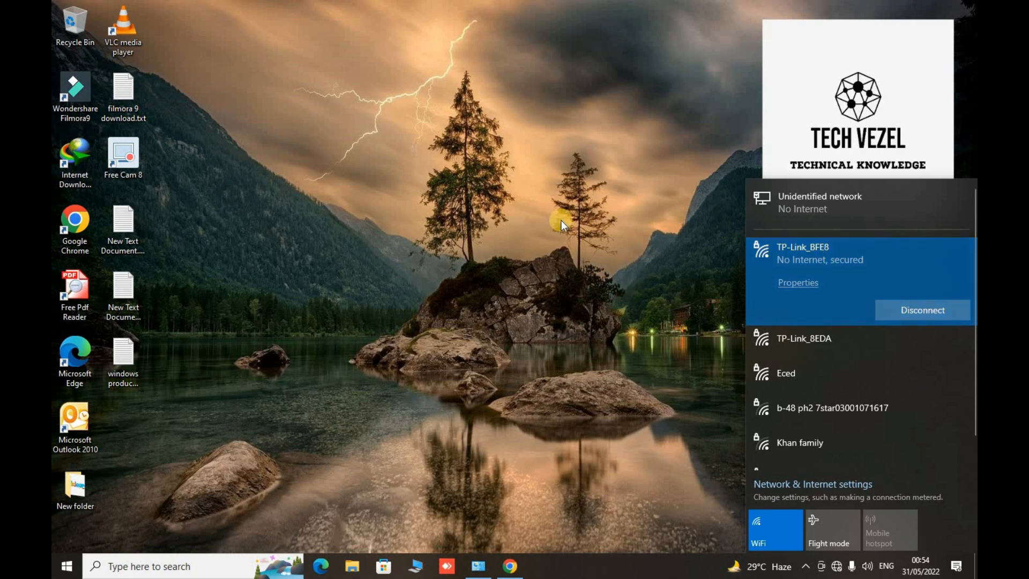
mouse_move(806, 271)
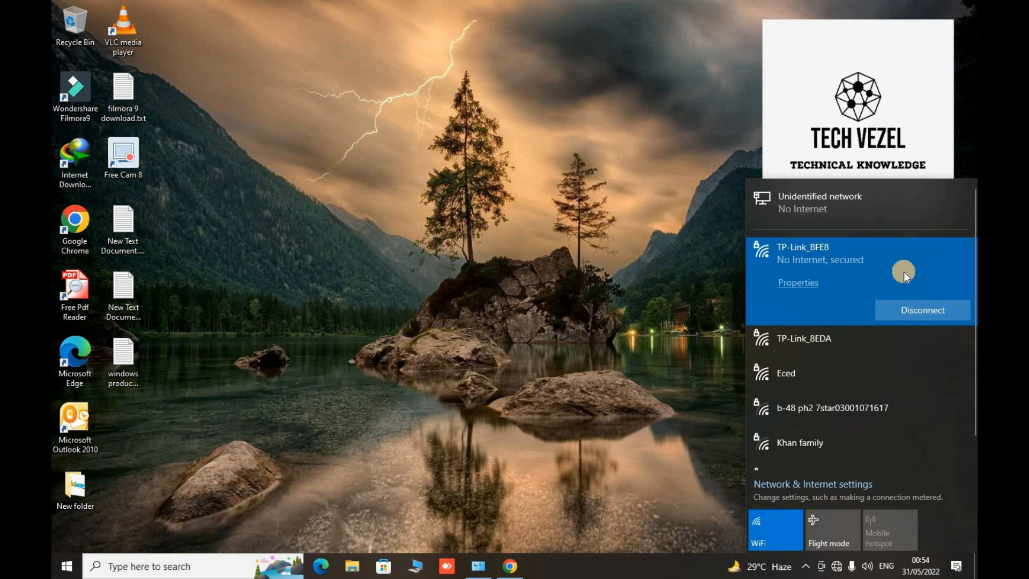
mouse_move(611, 243)
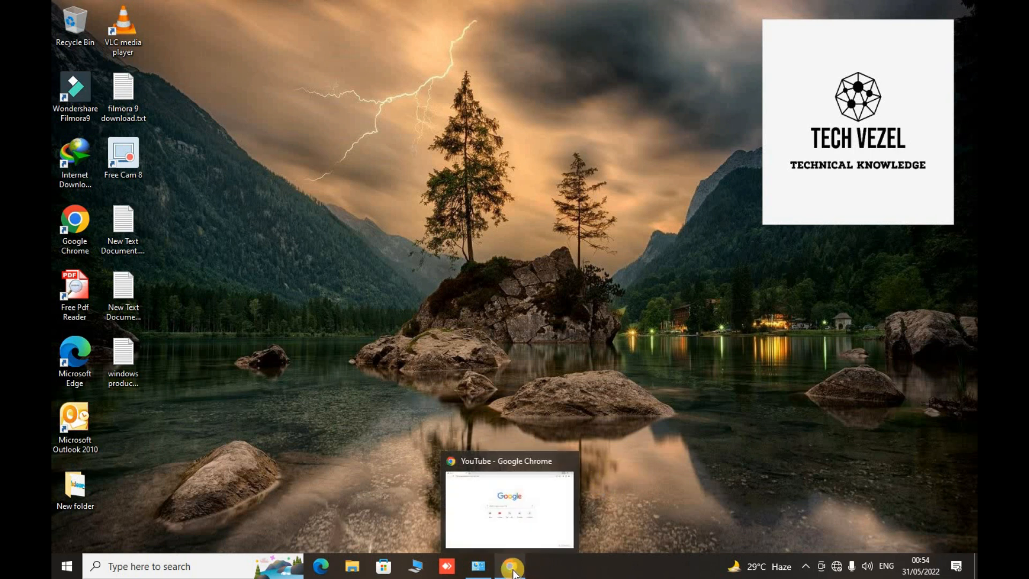
Bring Chrome to the front and load 192.168.0.1 in the address bar
left_click(510, 566)
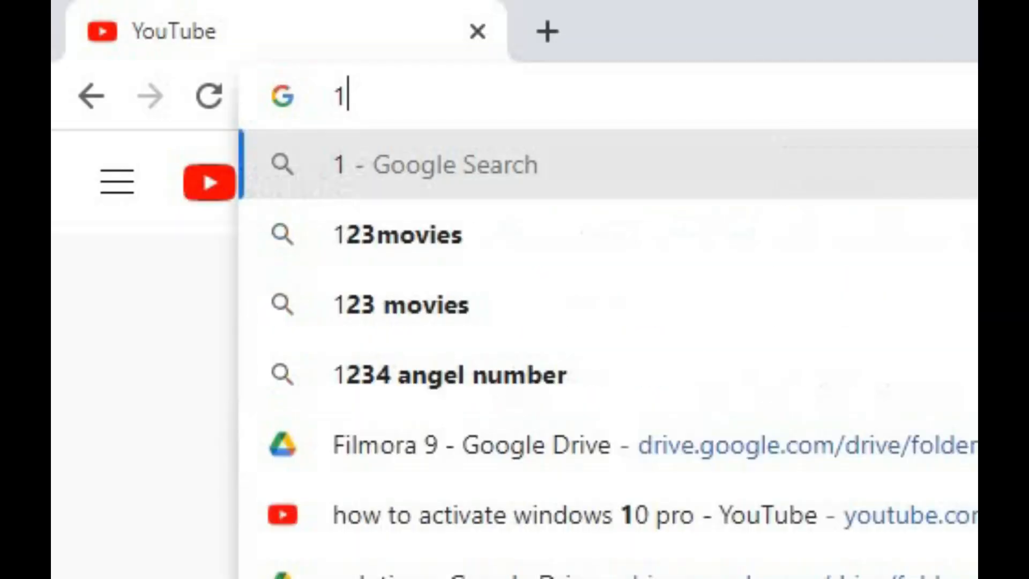
type("92.168.0.1")
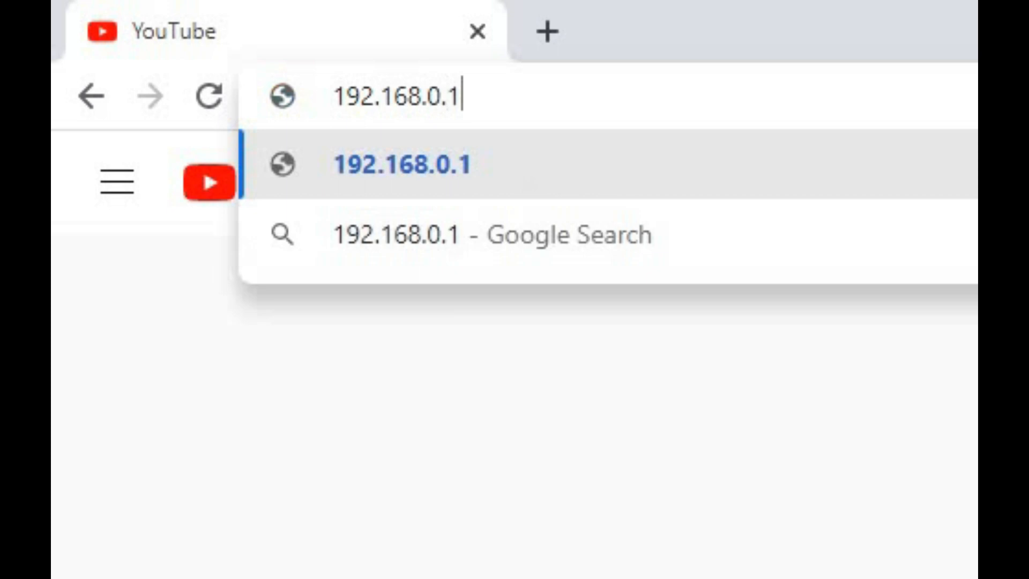
key("Enter")
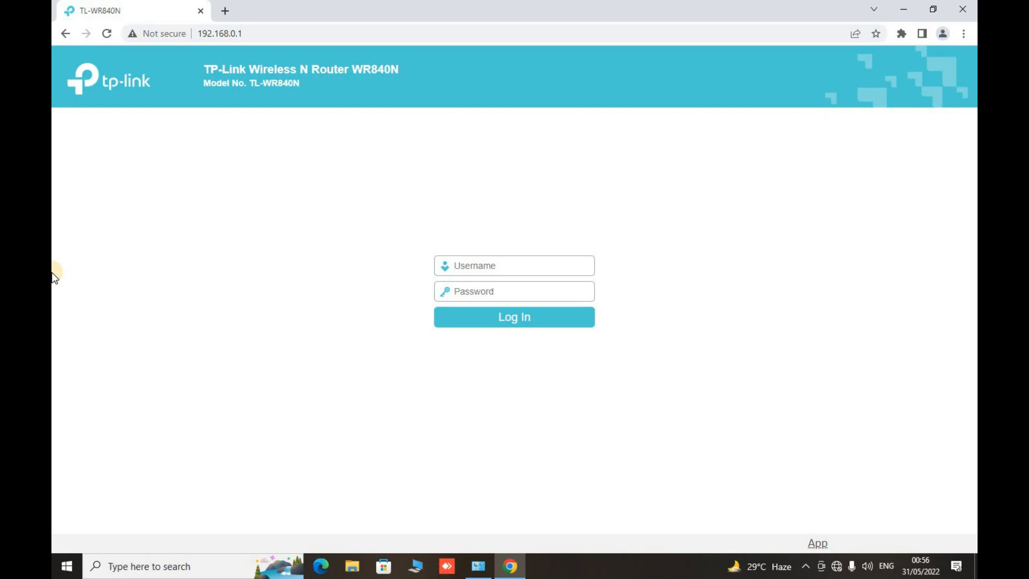
Log in as admin, decline saving the password, and scroll through the Status page
left_click(513, 266)
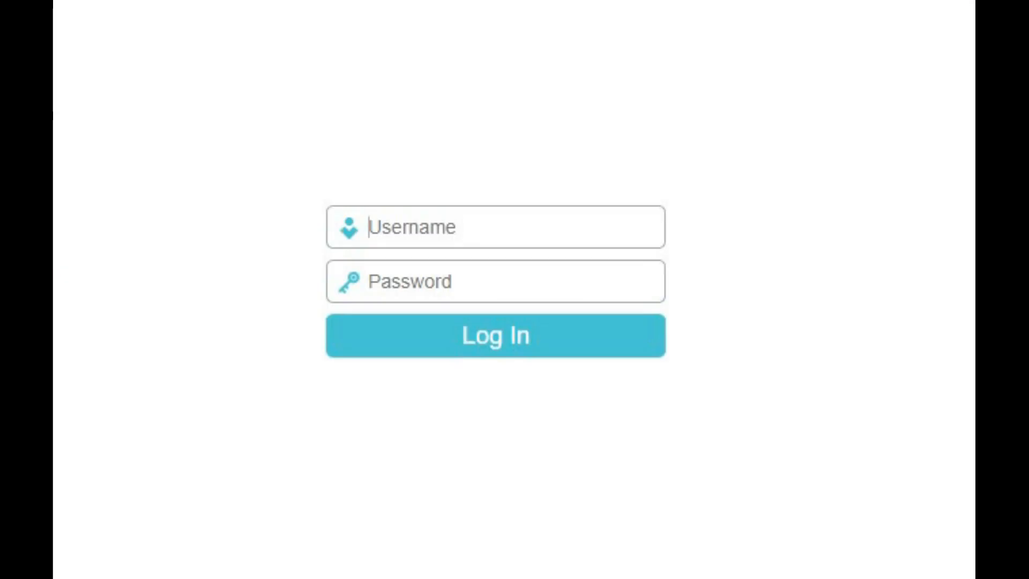
type("admin")
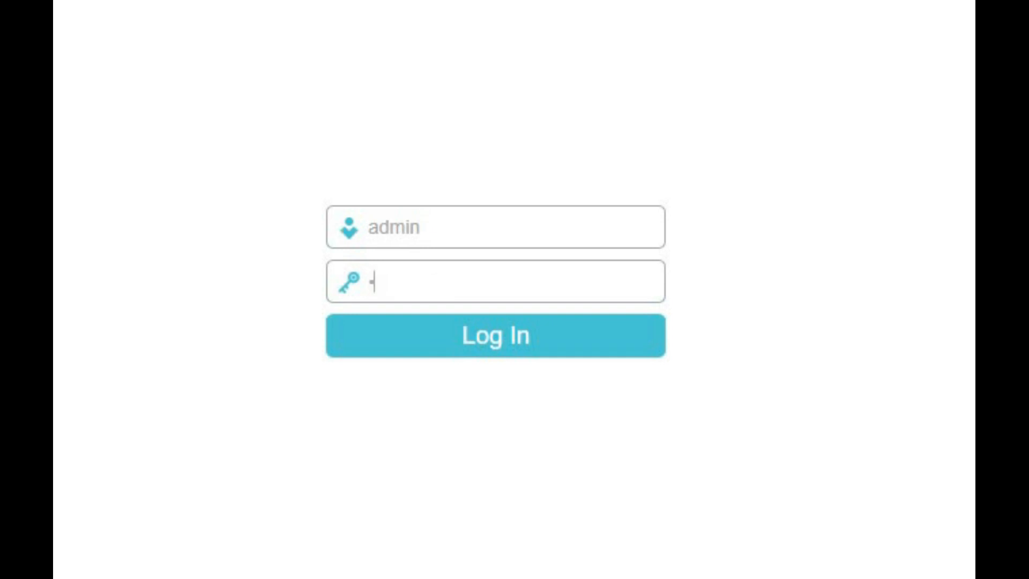
type("password")
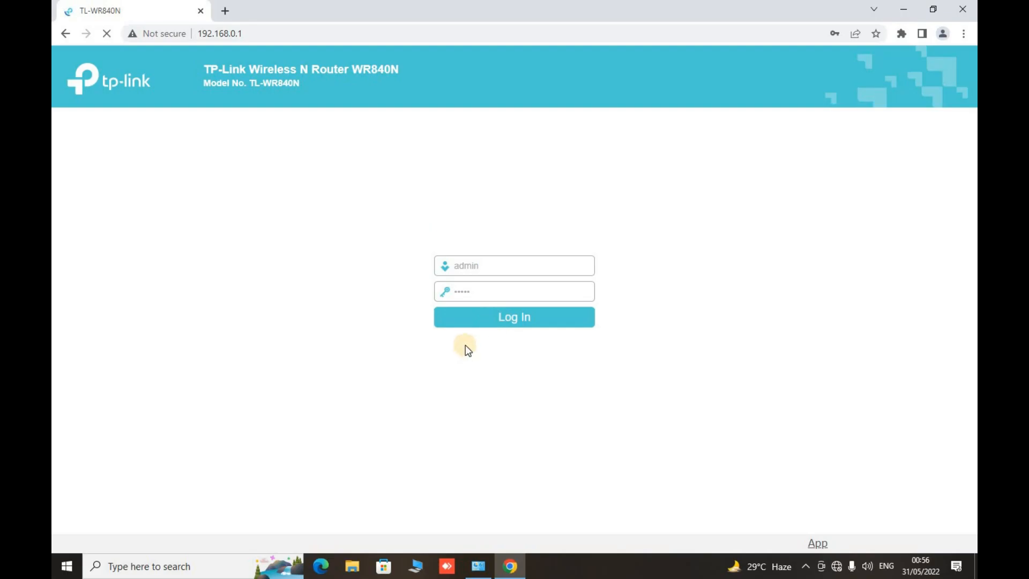
left_click(514, 316)
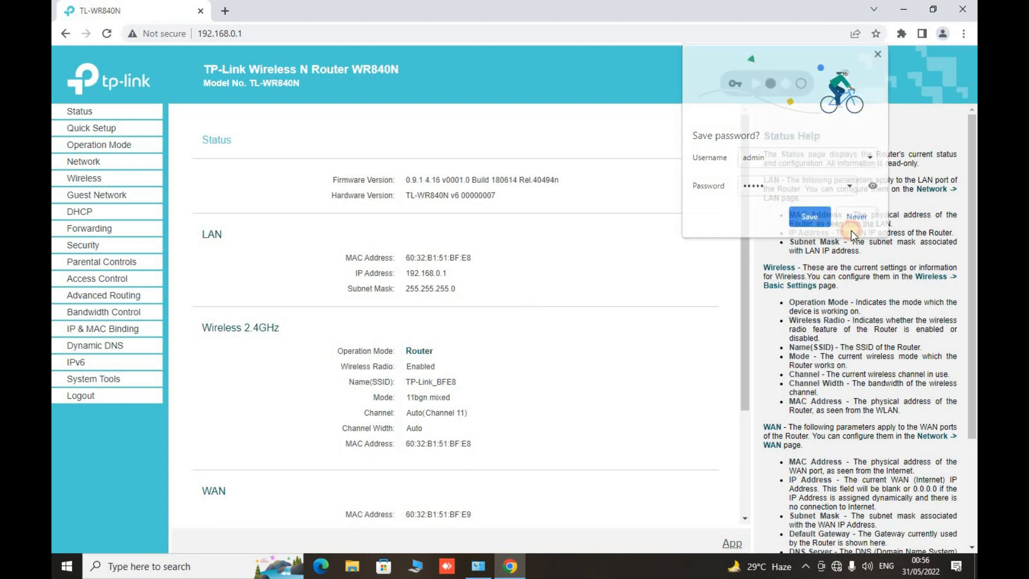
left_click(855, 216)
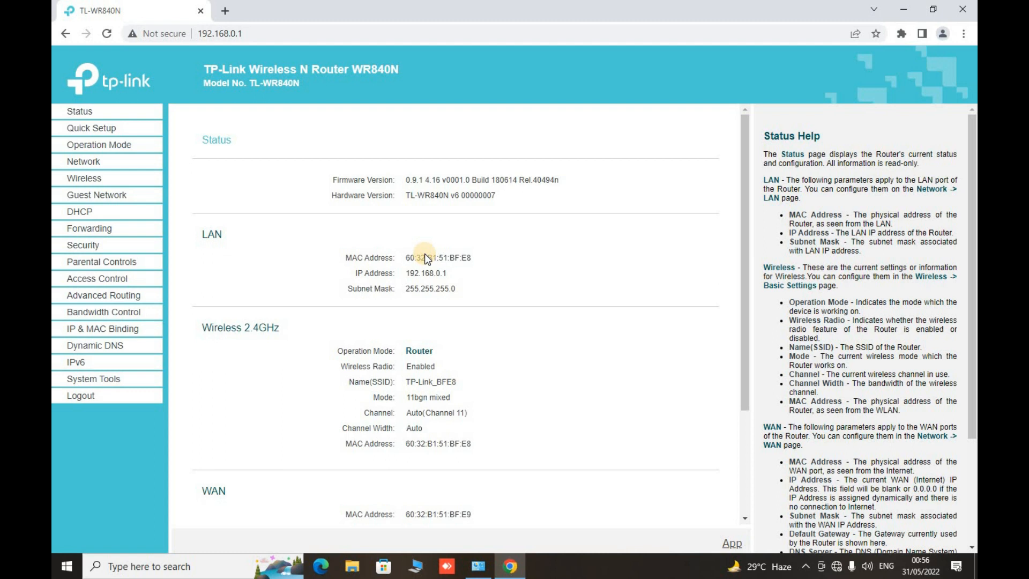
mouse_move(126, 242)
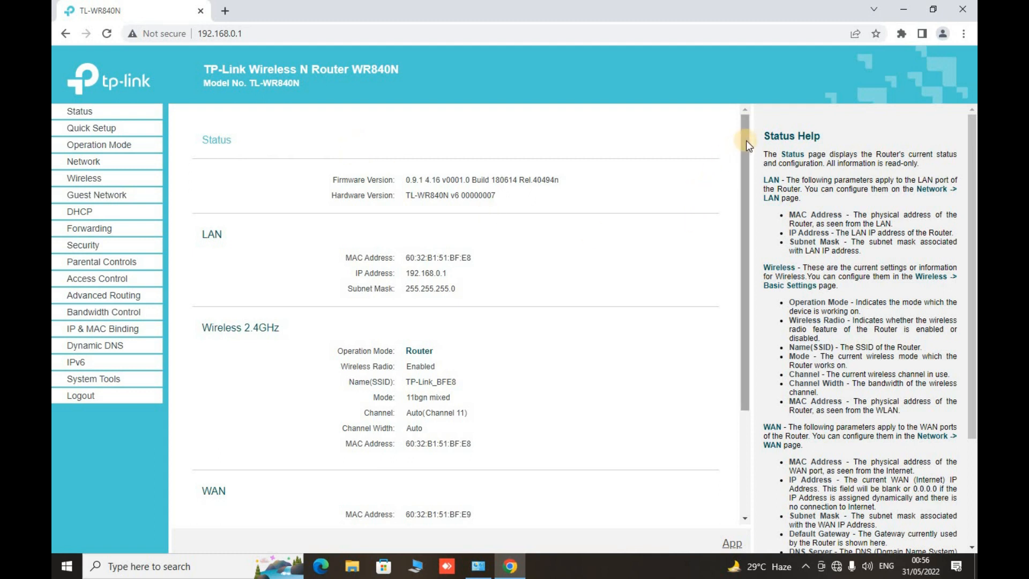
scroll("down", 3)
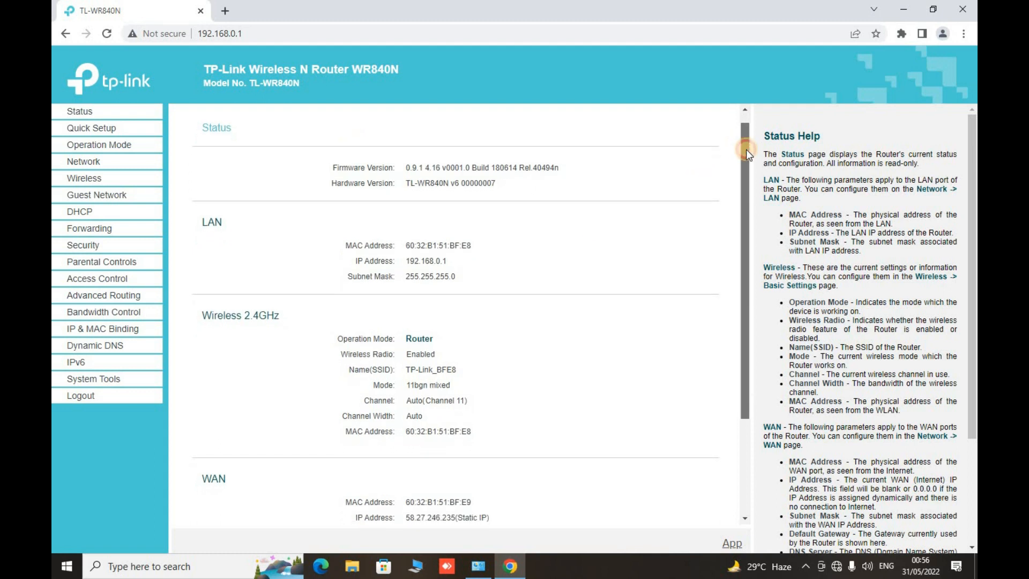
scroll("down", 3)
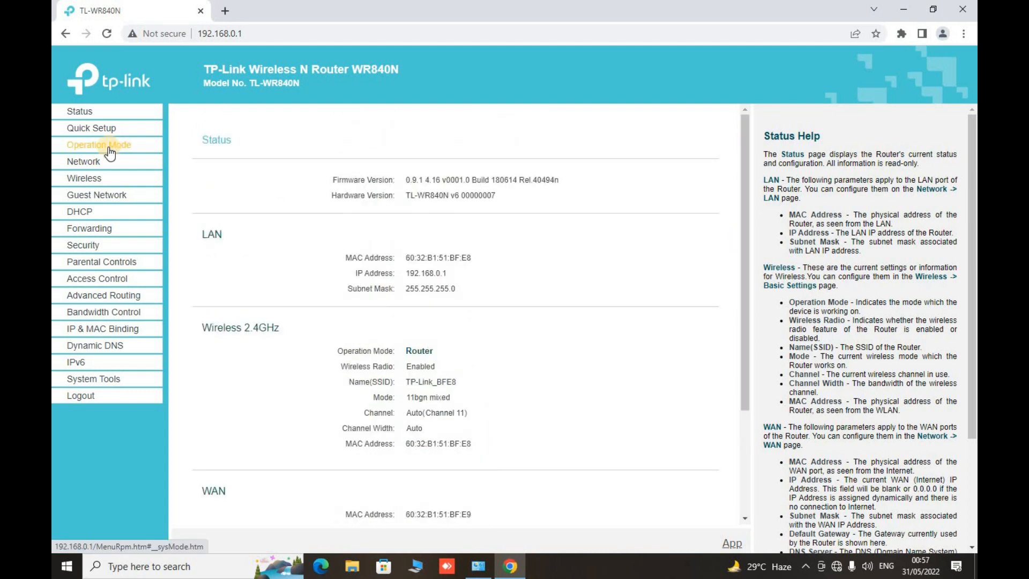
On the Operation Mode page, select Range Extender and save
left_click(99, 144)
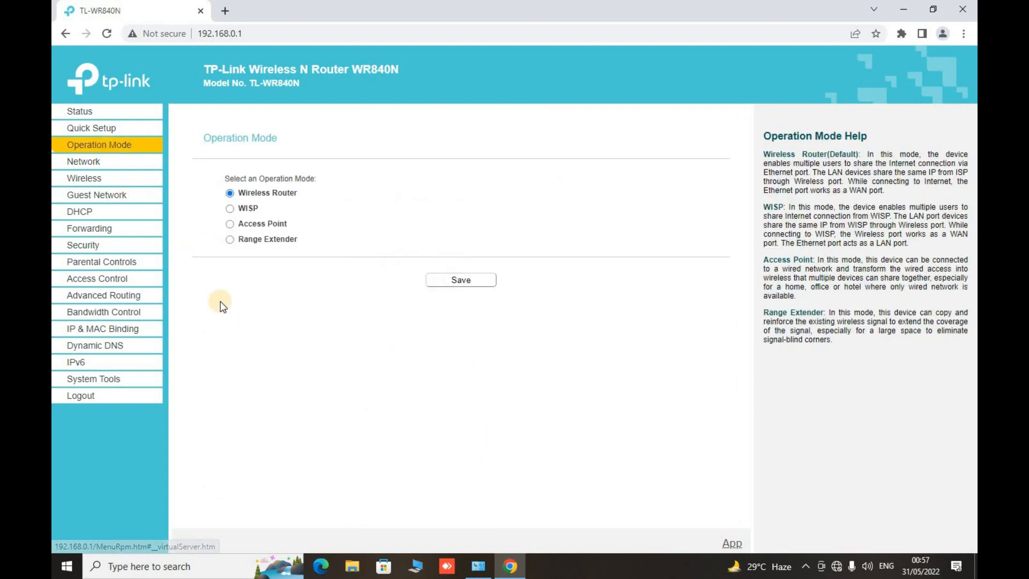
mouse_move(228, 326)
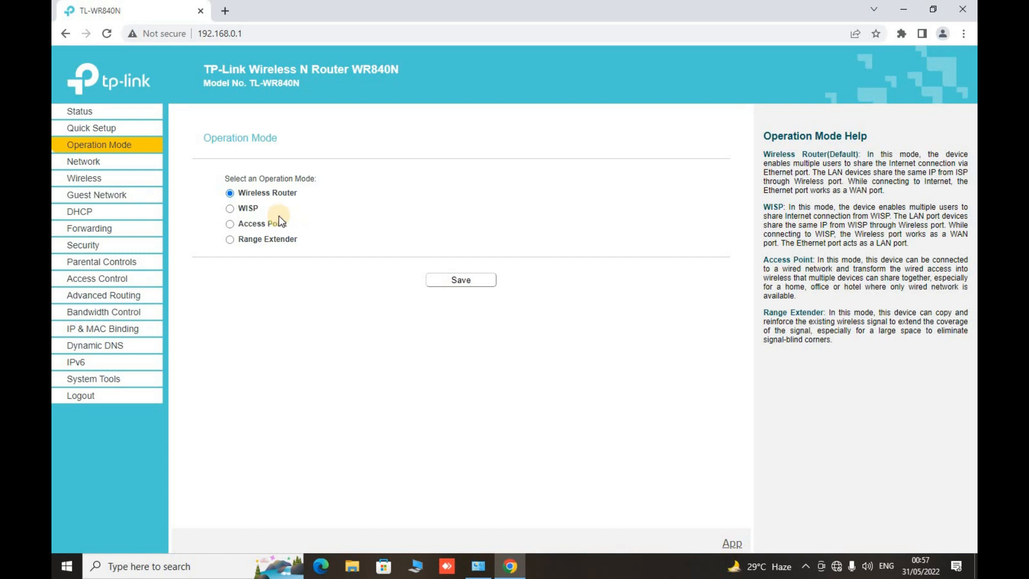
mouse_move(289, 238)
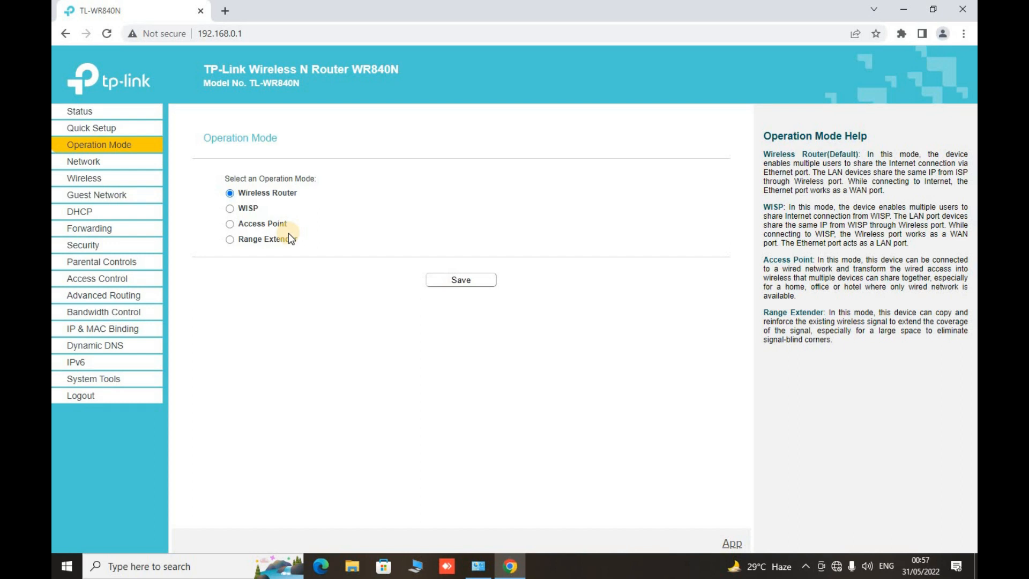
mouse_move(292, 249)
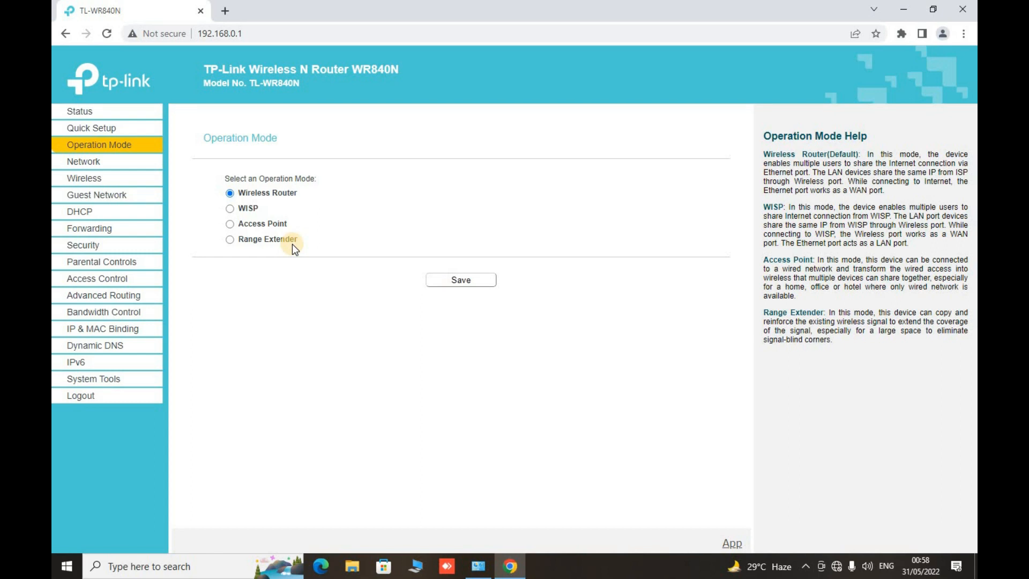
mouse_move(243, 272)
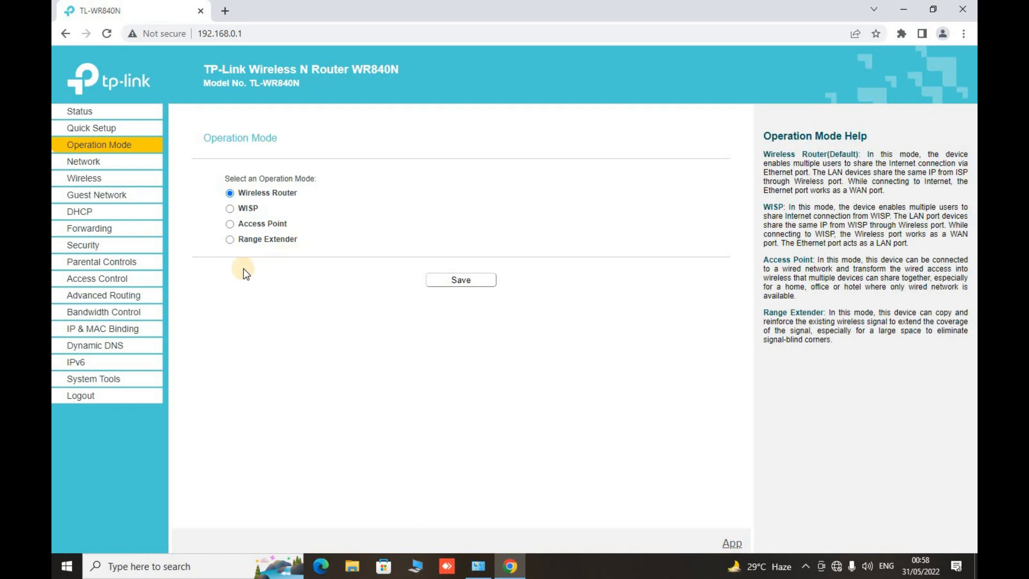
mouse_move(234, 210)
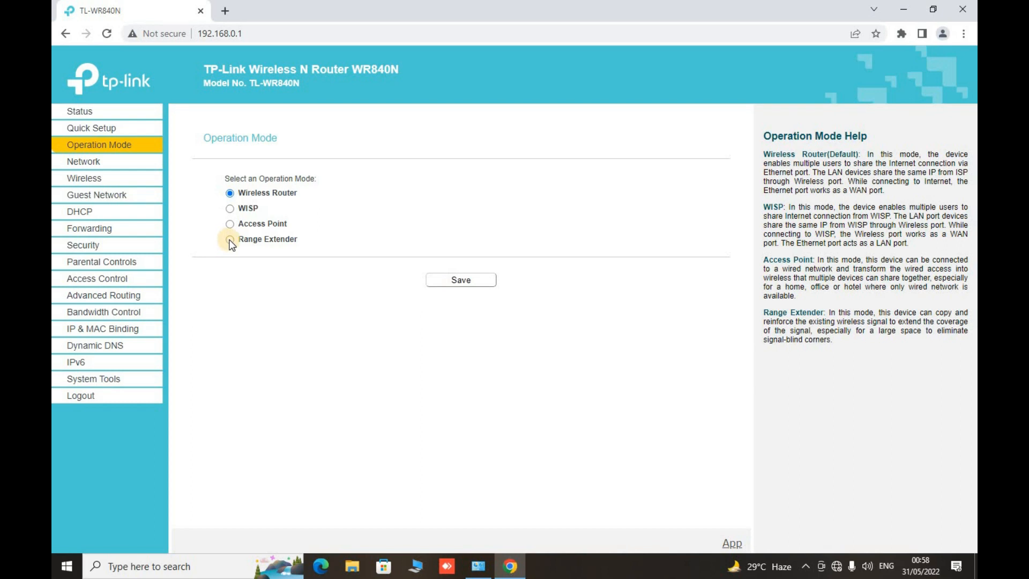
left_click(229, 239)
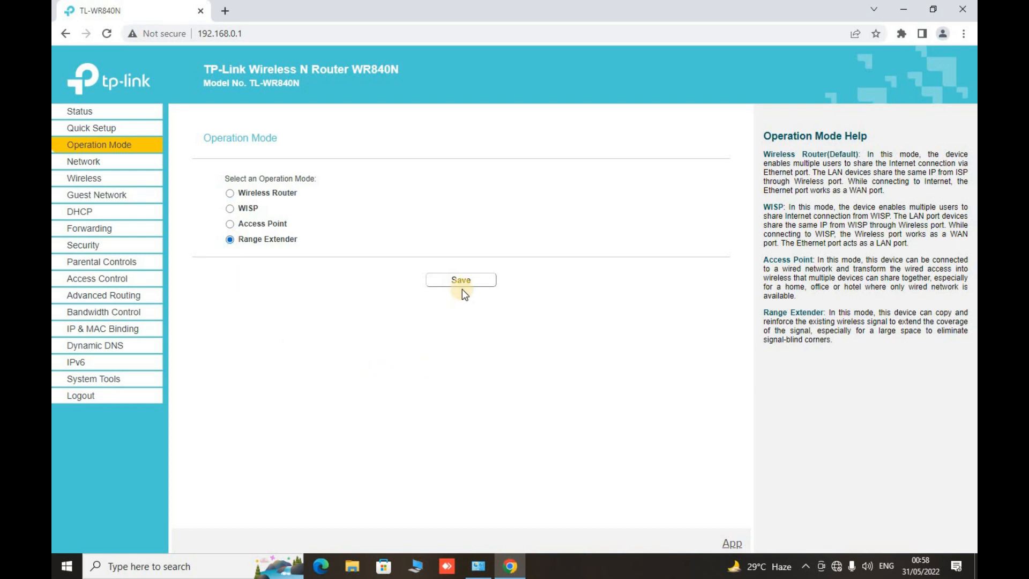
left_click(460, 279)
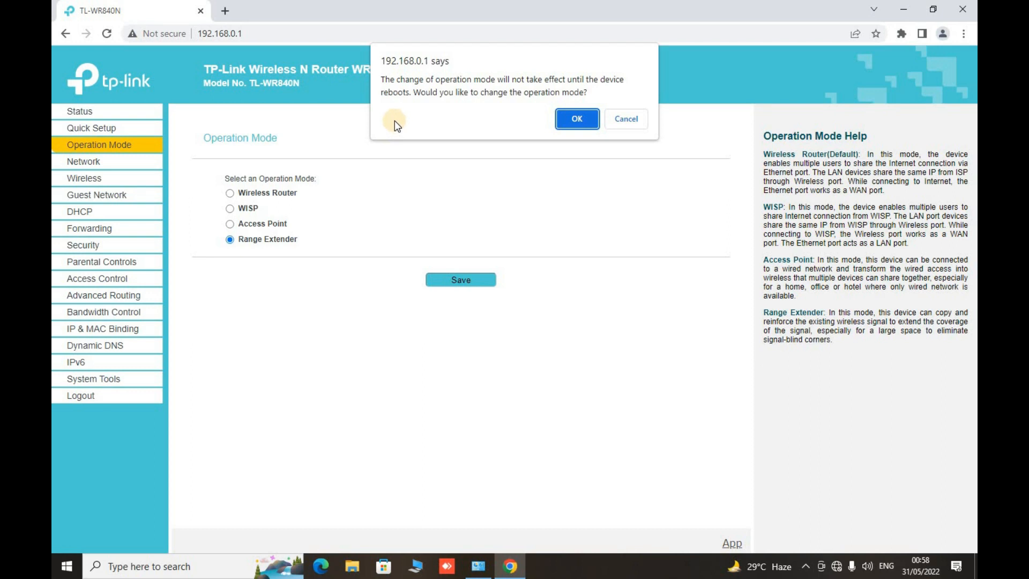
mouse_move(398, 82)
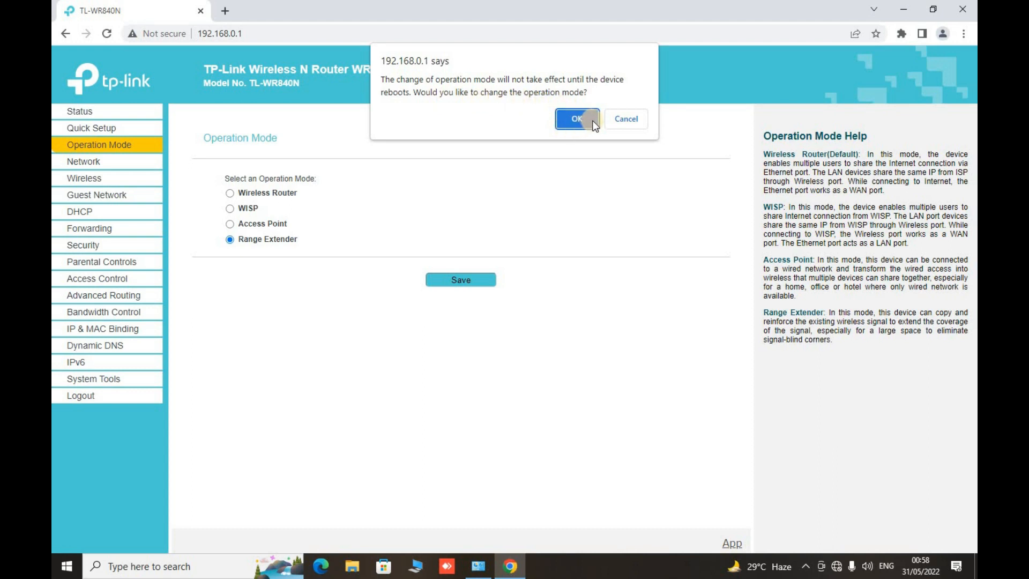
Confirm the reboot warning so the router restarts in Range Extender mode
left_click(576, 119)
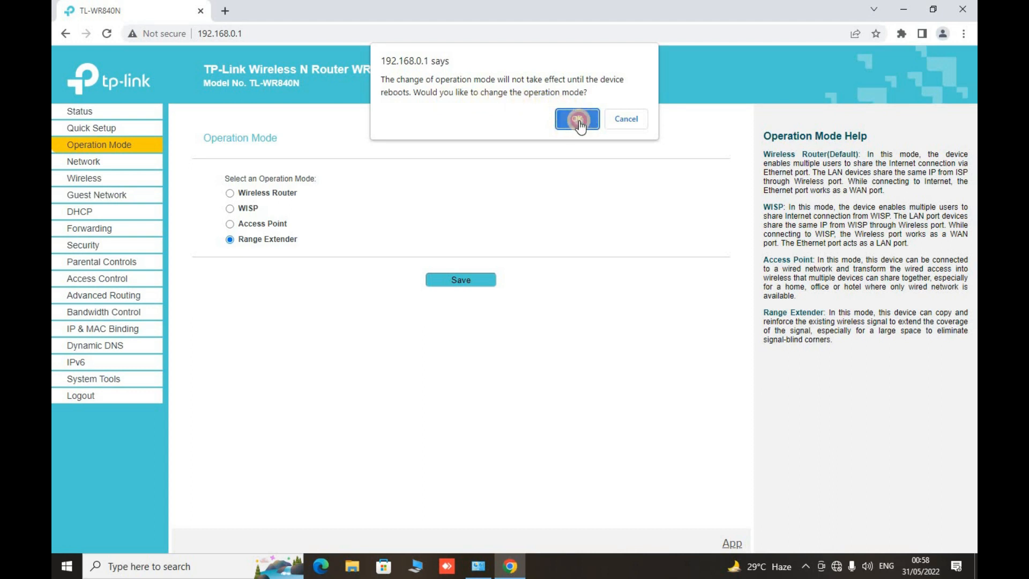
left_click(576, 119)
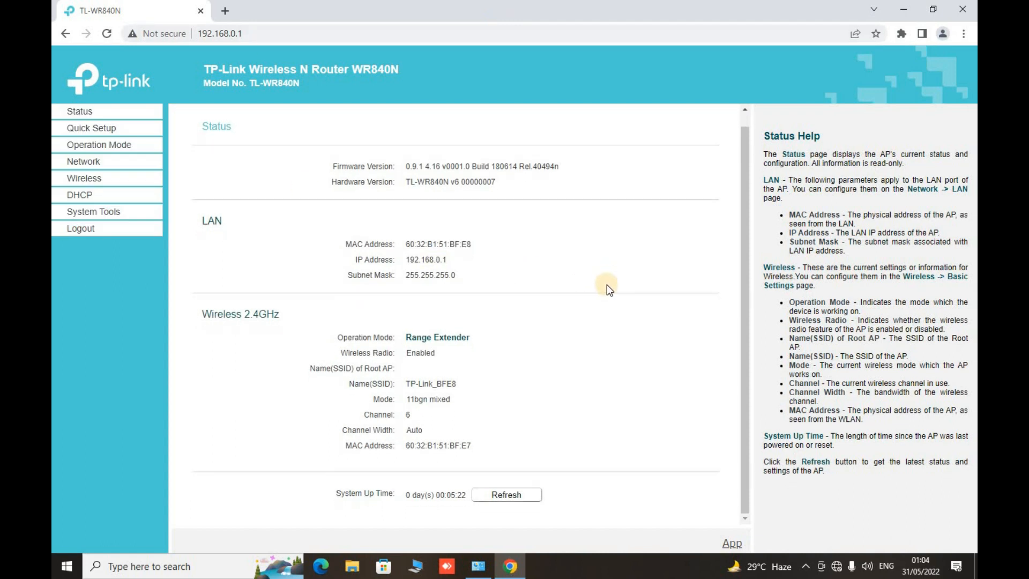
mouse_move(514, 334)
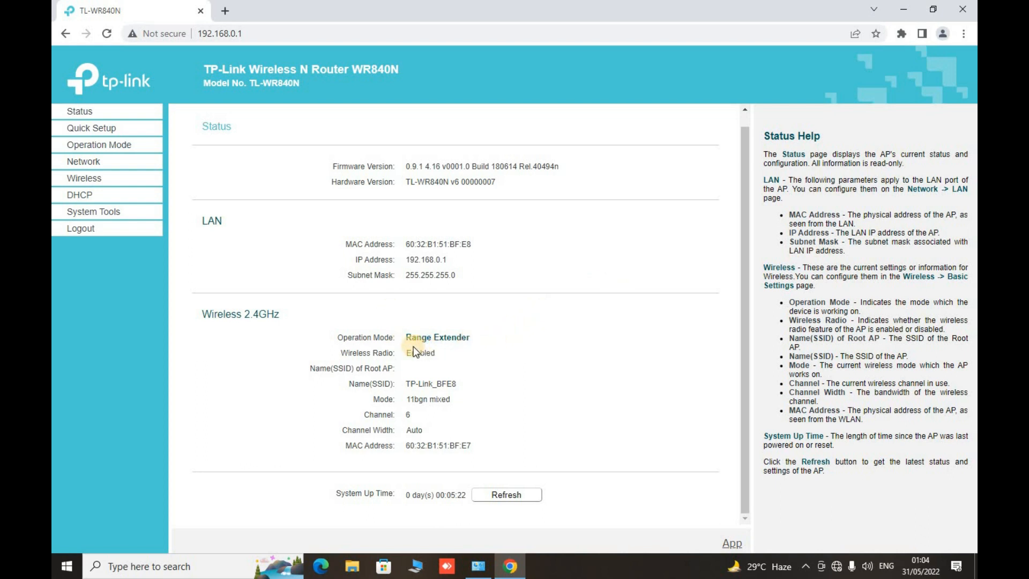
mouse_move(467, 349)
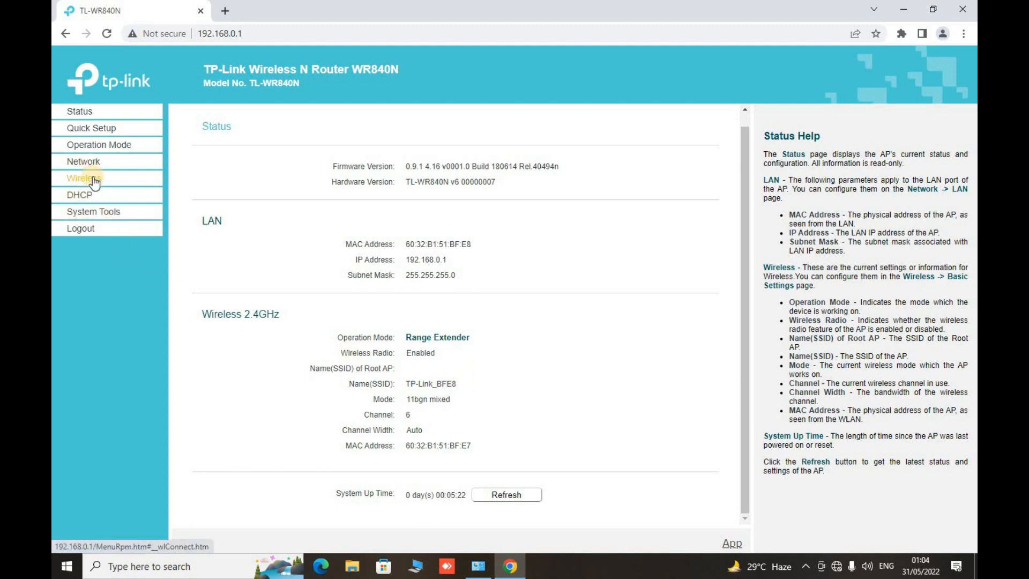
Open Wireless > Extended Network to view the TP-Link_BFE8 extended SSID settings
left_click(83, 178)
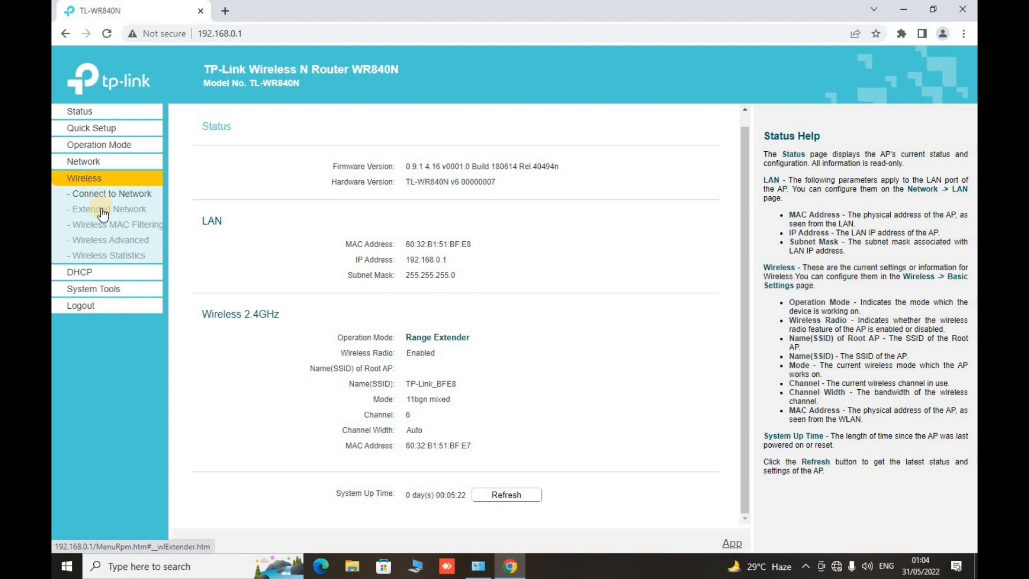
left_click(108, 209)
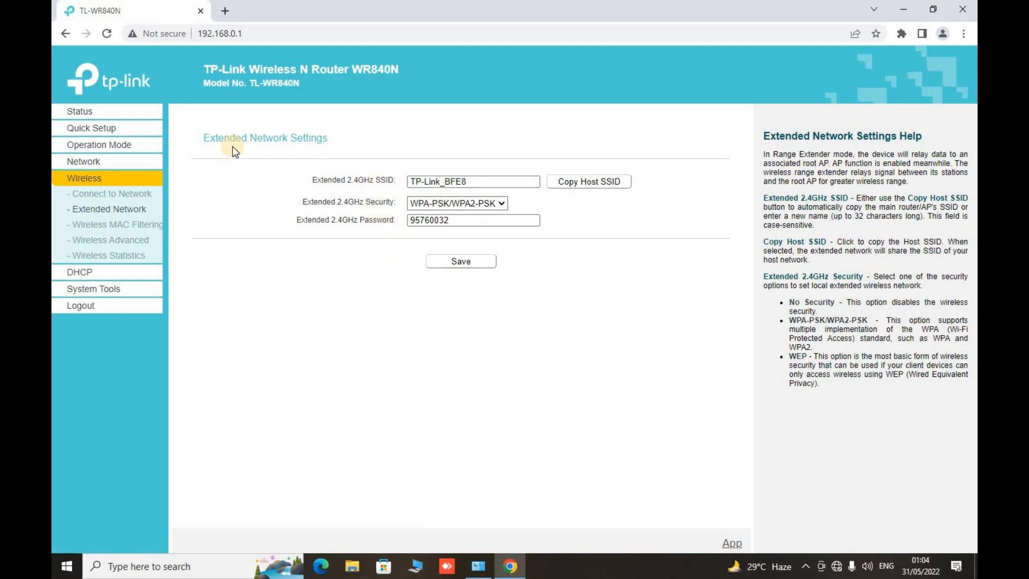
mouse_move(78, 226)
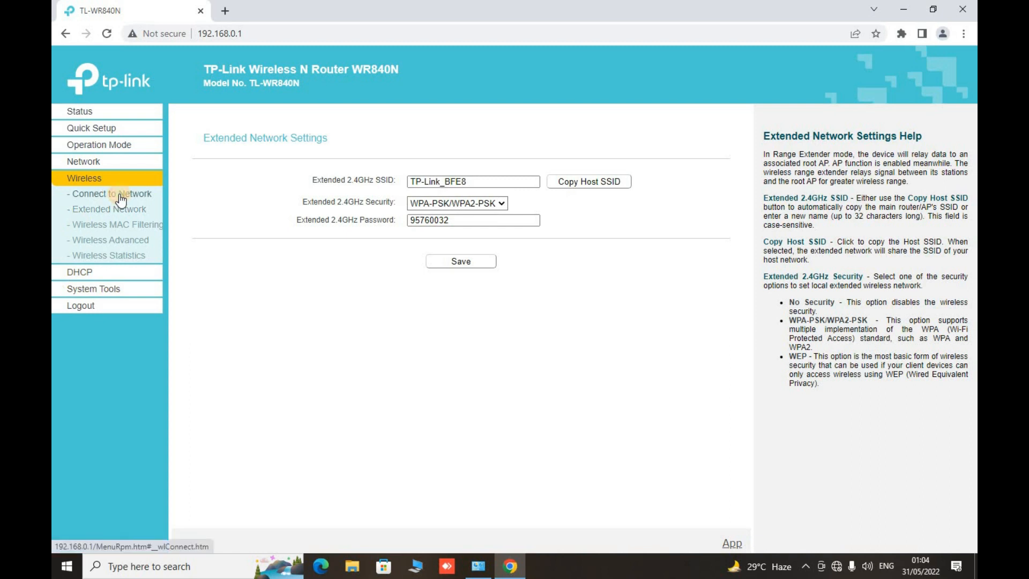
Open Wireless > Connect to Network and select the empty SSID and MAC address fields
left_click(111, 193)
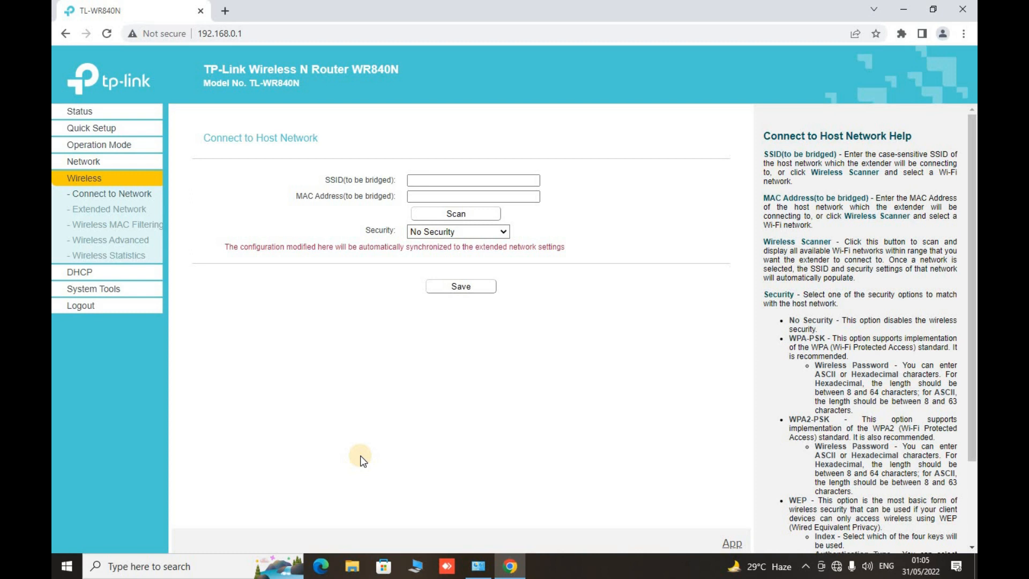
mouse_move(393, 239)
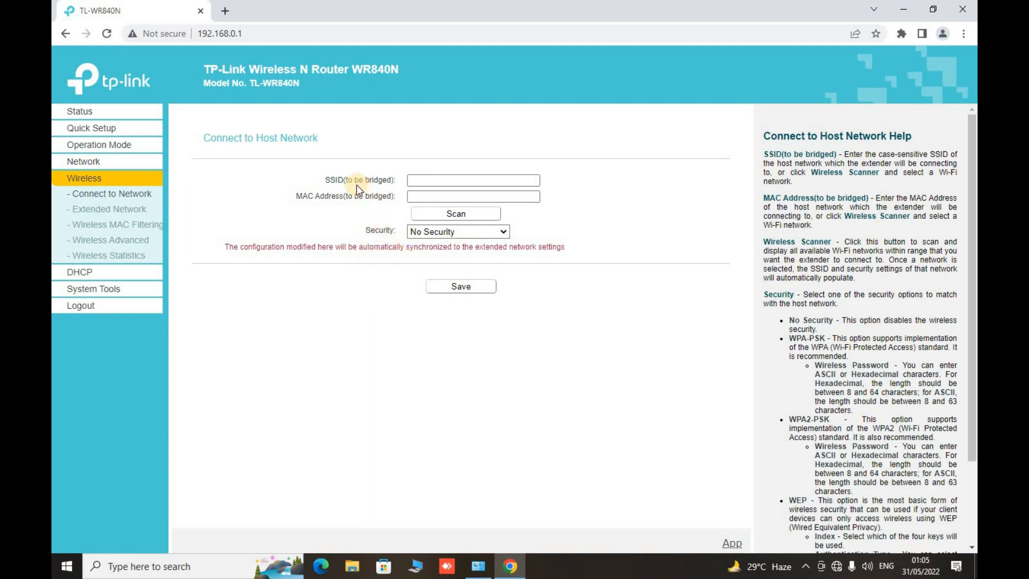
left_click(472, 180)
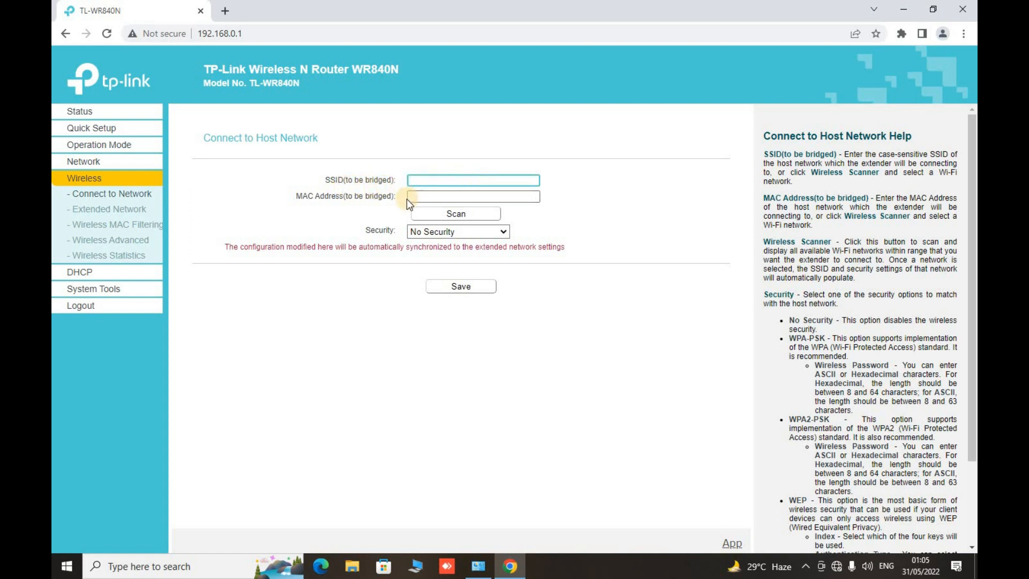
left_click(473, 196)
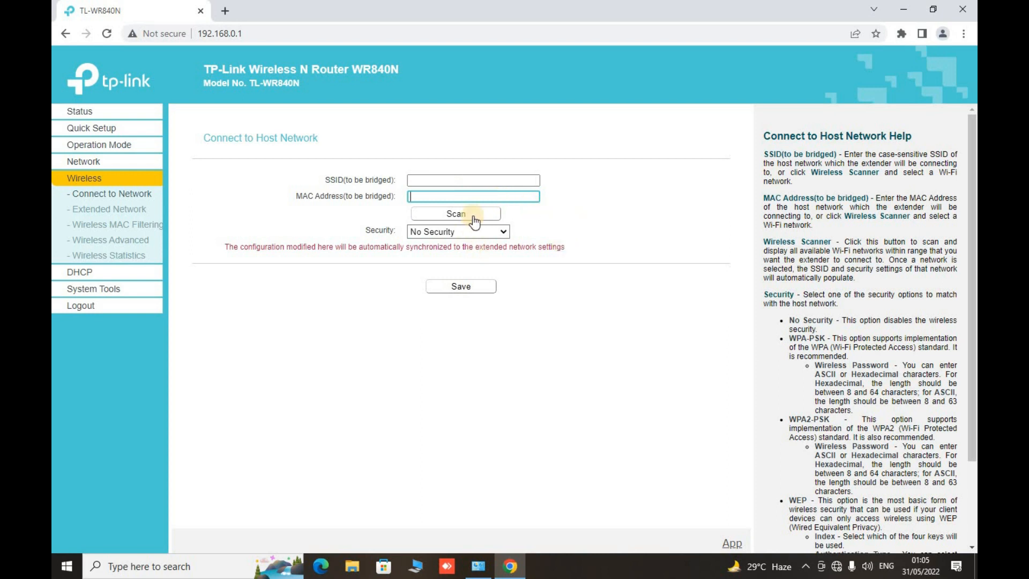
Scan for wireless networks to list the 12 nearby access points
left_click(455, 213)
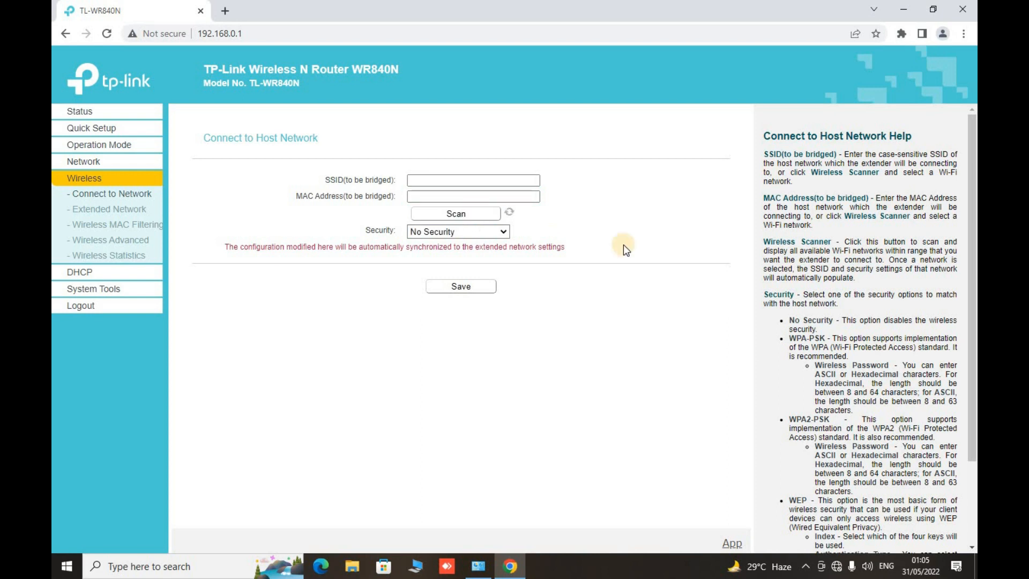
left_click(455, 213)
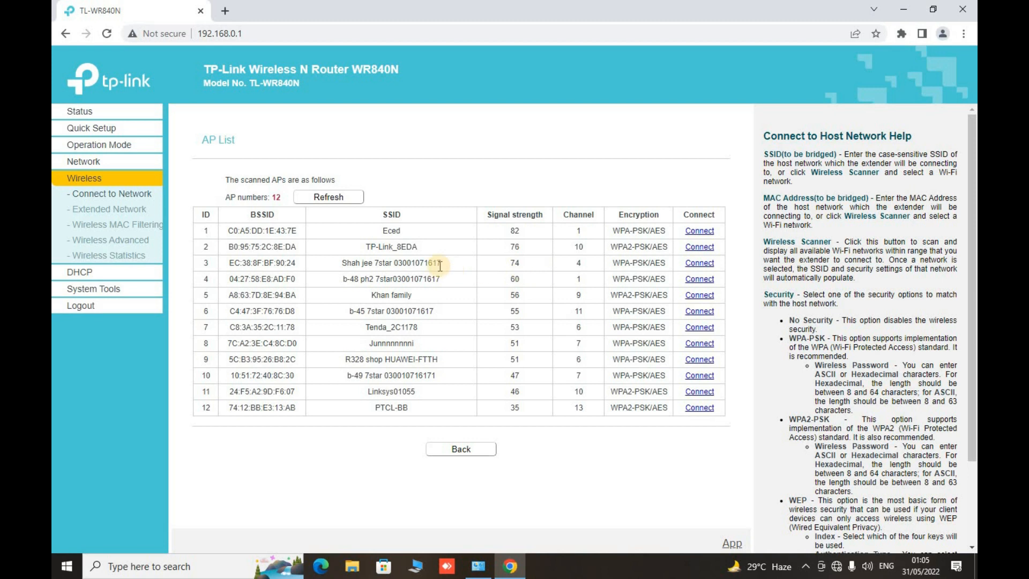
mouse_move(334, 271)
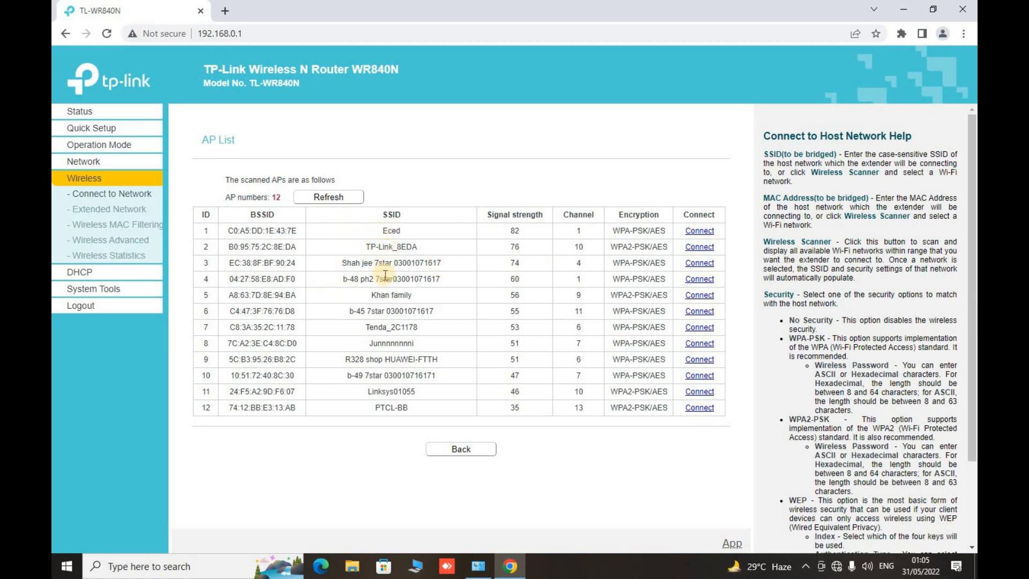
mouse_move(357, 253)
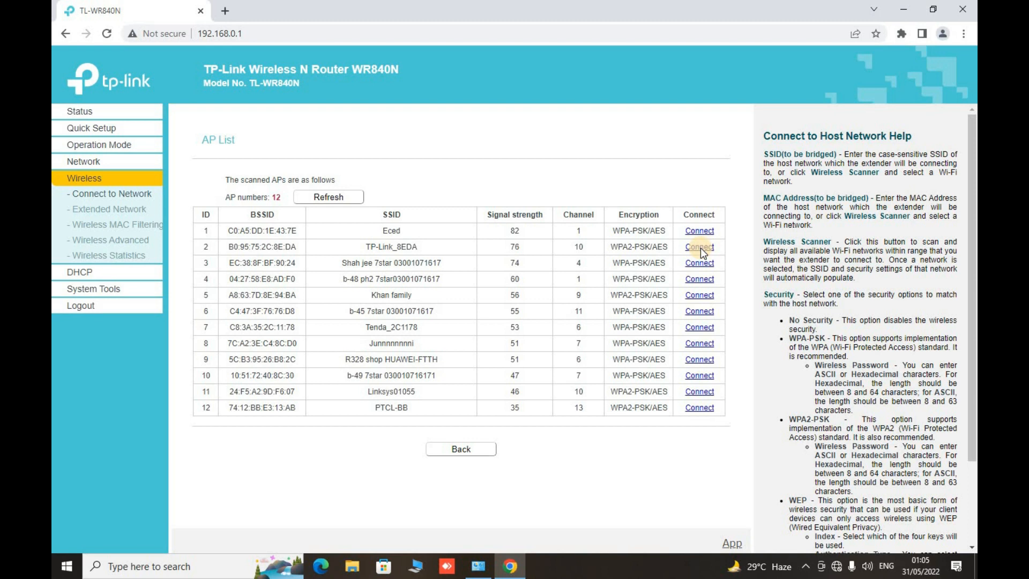
Choose TP-Link_8EDA from the AP list, enter its WPA2-PSK password, and save
left_click(698, 247)
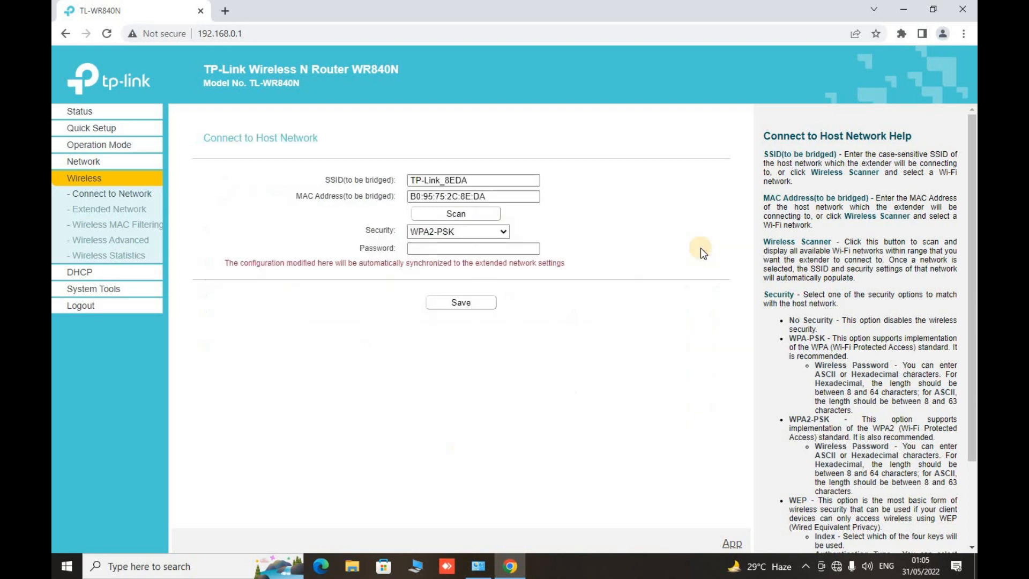
left_click(473, 248)
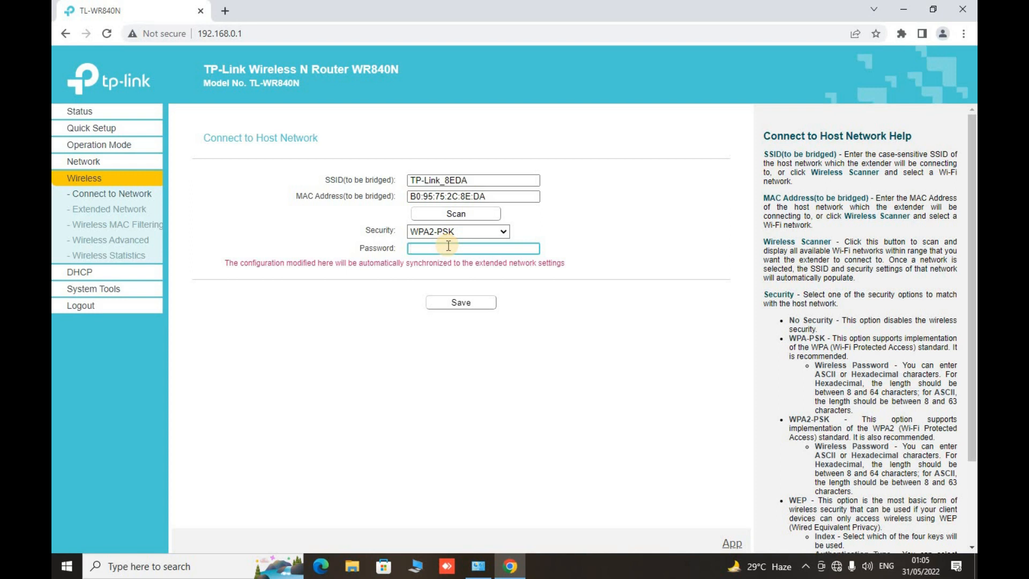
left_click(471, 248)
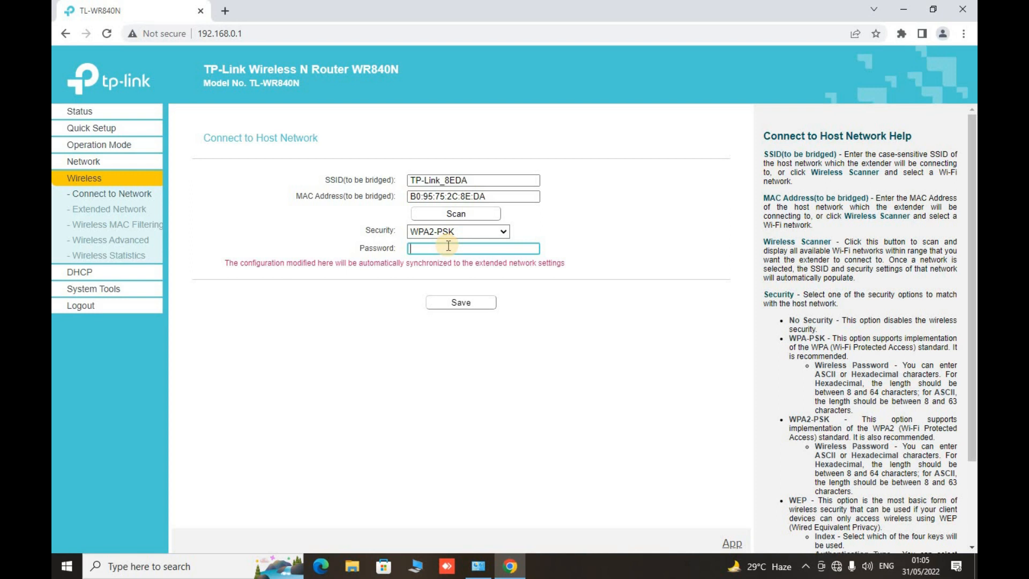
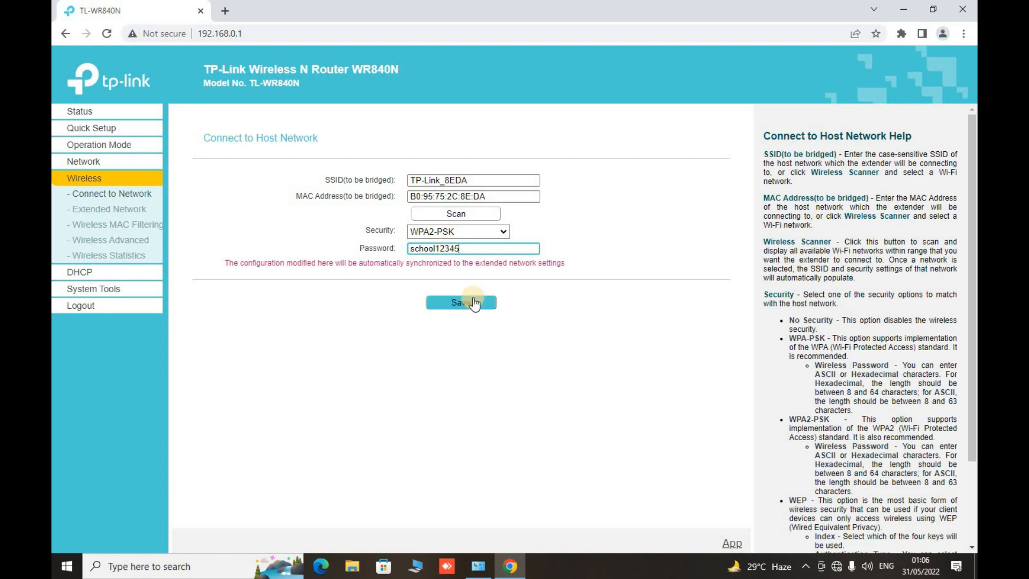
left_click(460, 302)
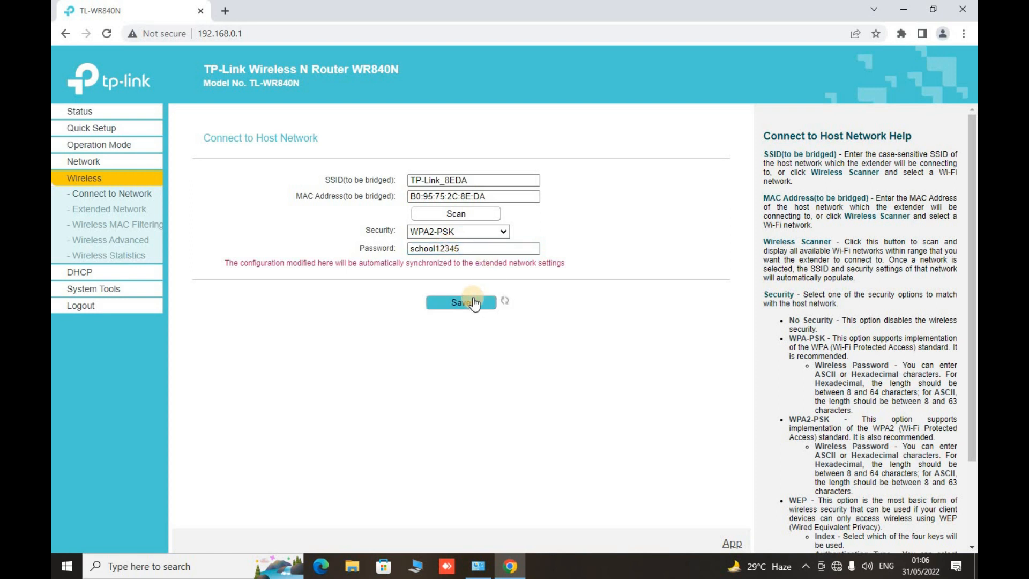
left_click(460, 302)
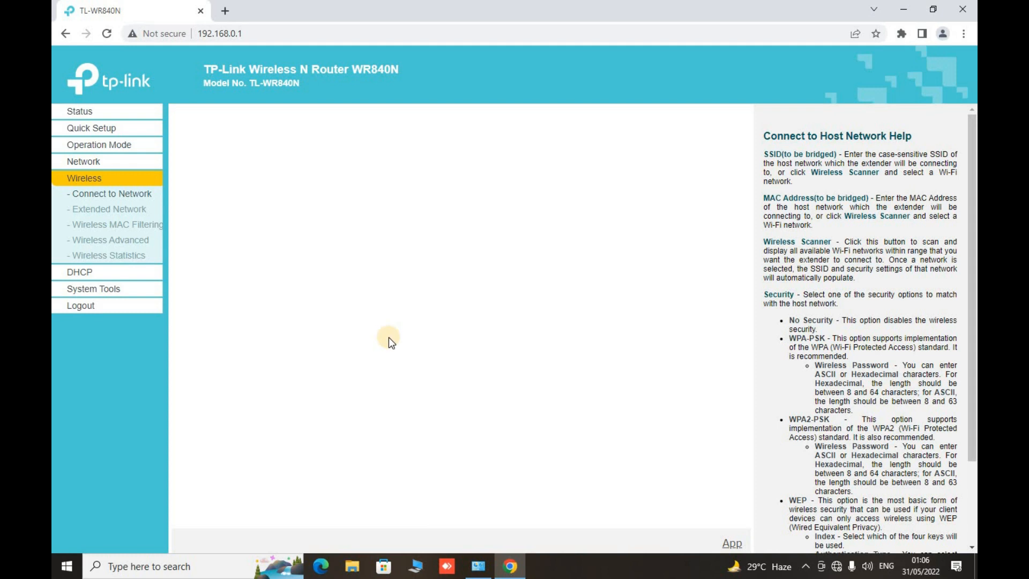
Open google.com in a new tab and reload 192.168.0.1 until the login page returns
left_click(219, 34)
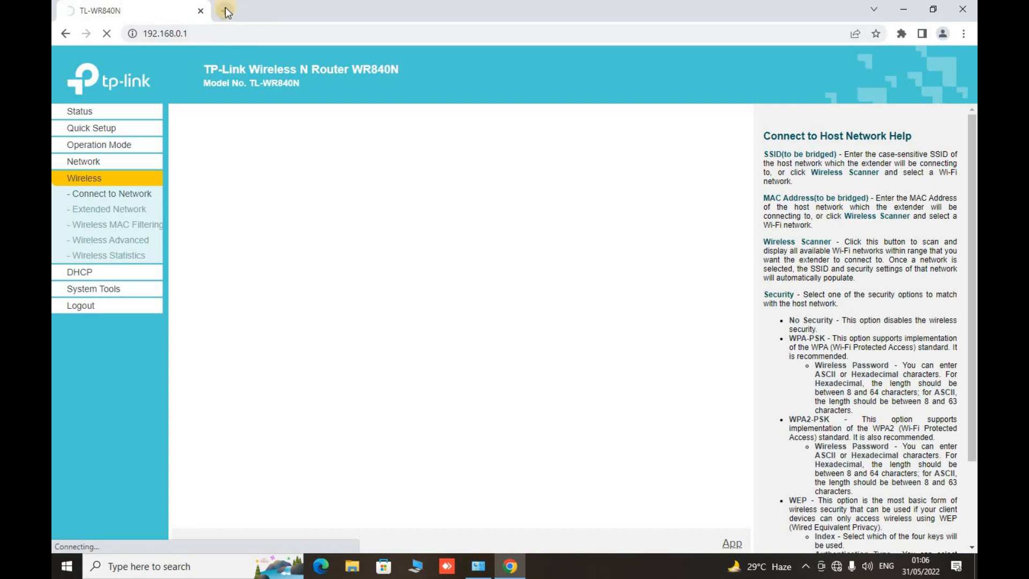
mouse_move(225, 12)
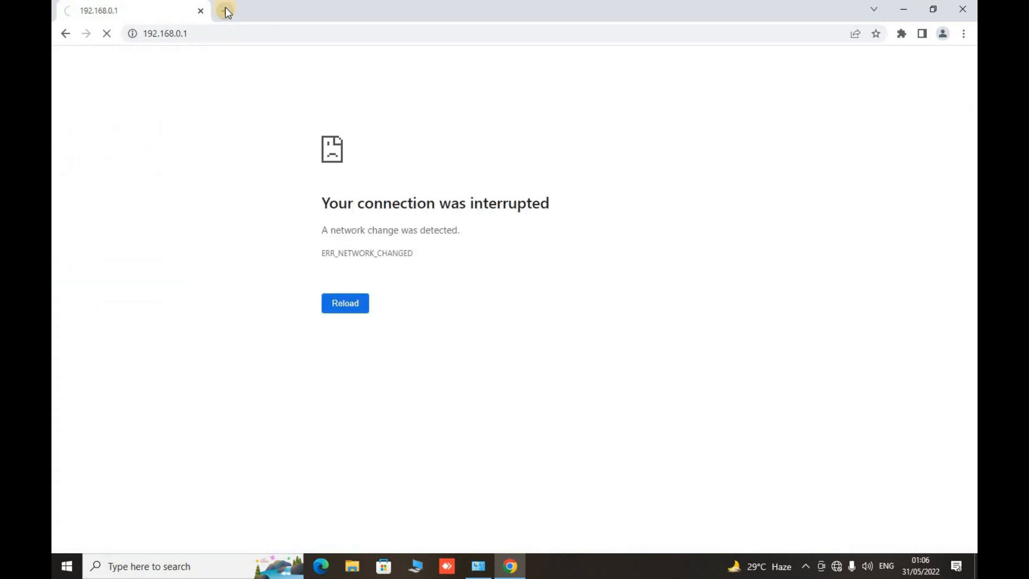
left_click(225, 11)
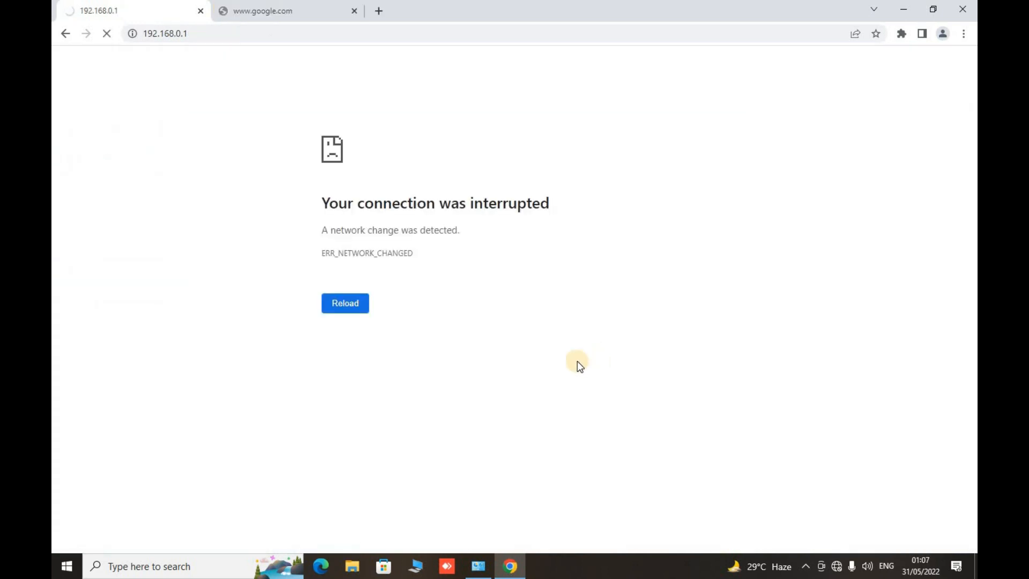
mouse_move(644, 294)
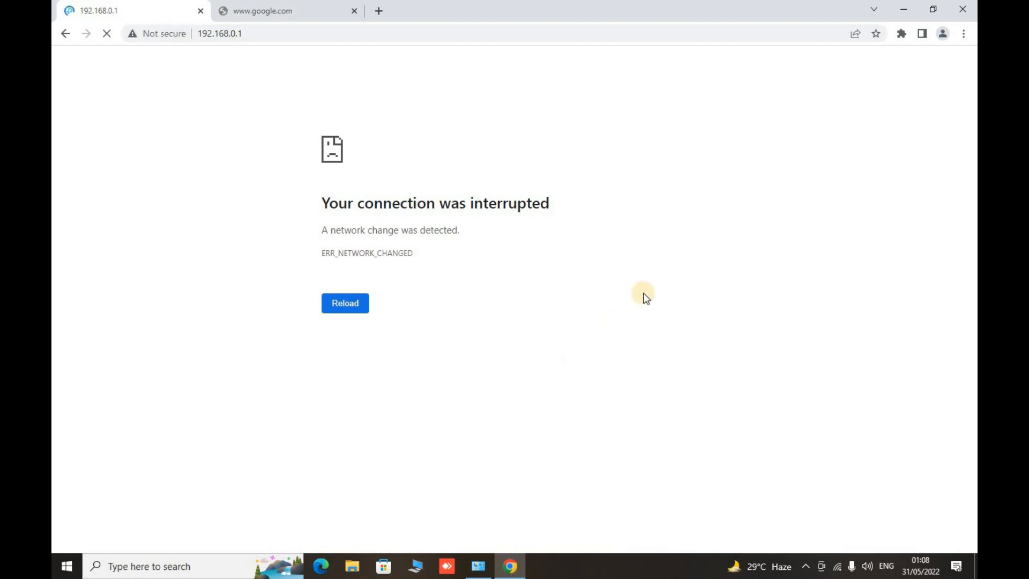
left_click(344, 302)
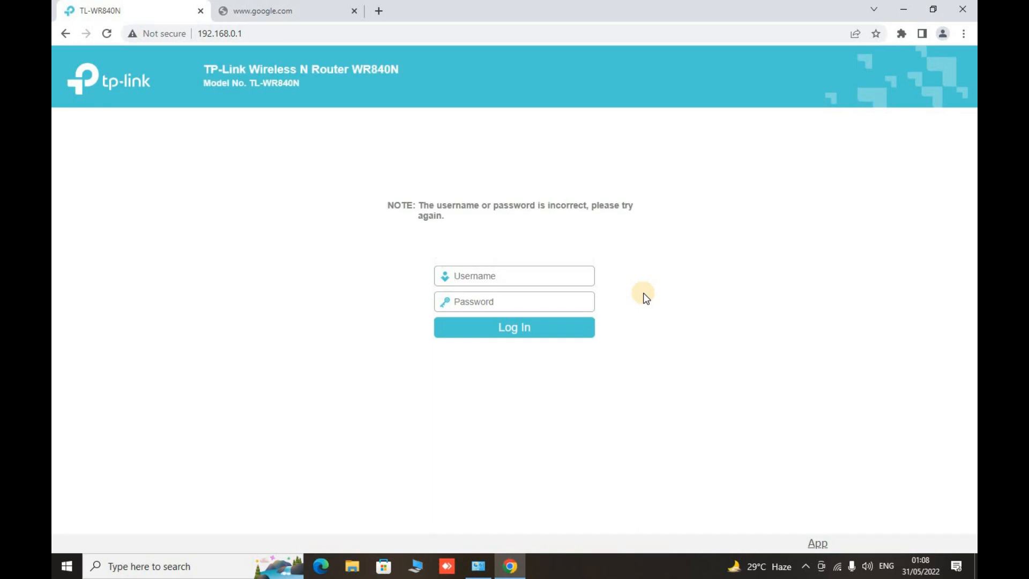
left_click(514, 275)
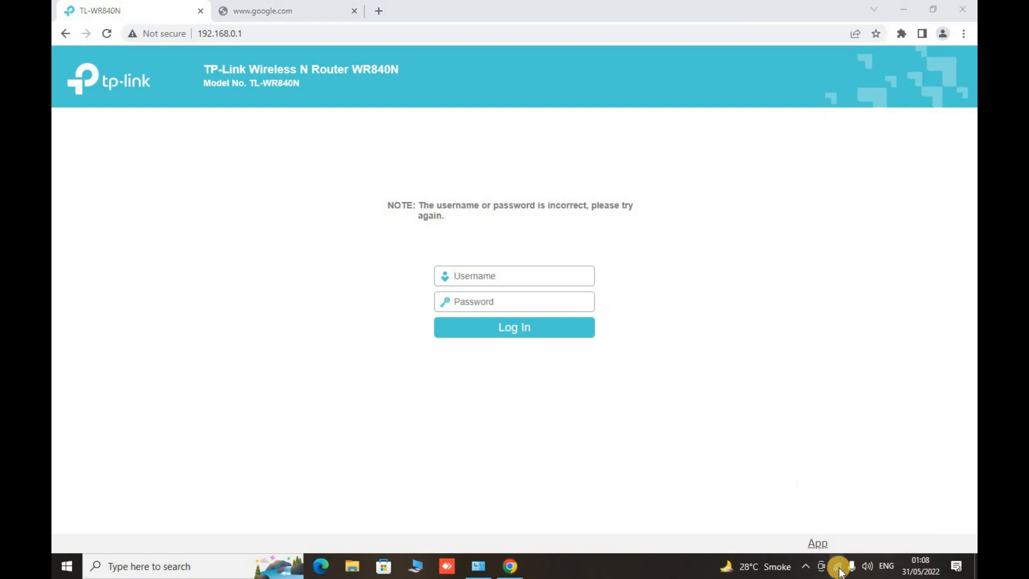
left_click(837, 566)
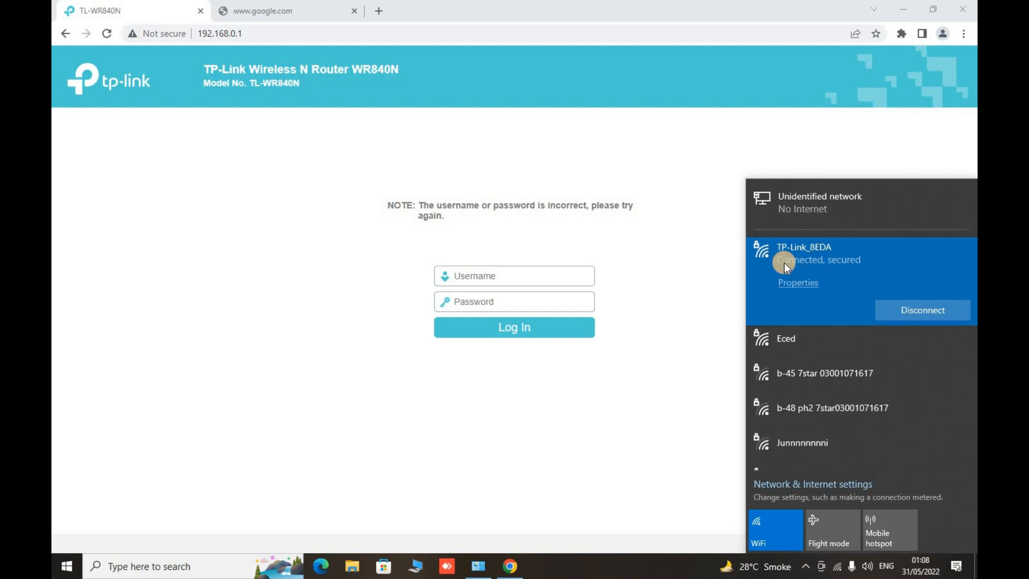
mouse_move(813, 252)
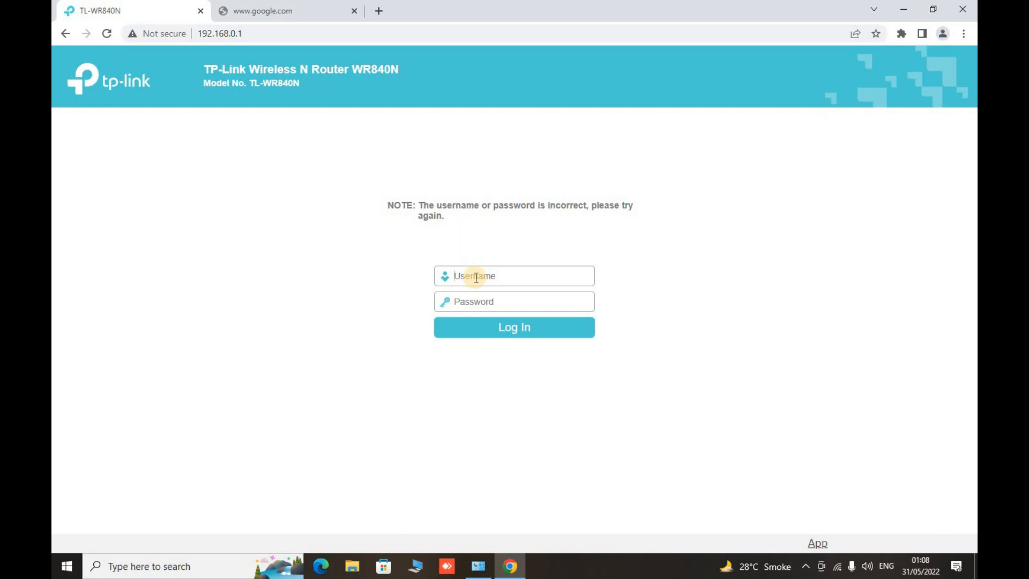
Retry the router login as admin, then switch to the tplinkwifi.net address
type("admin")
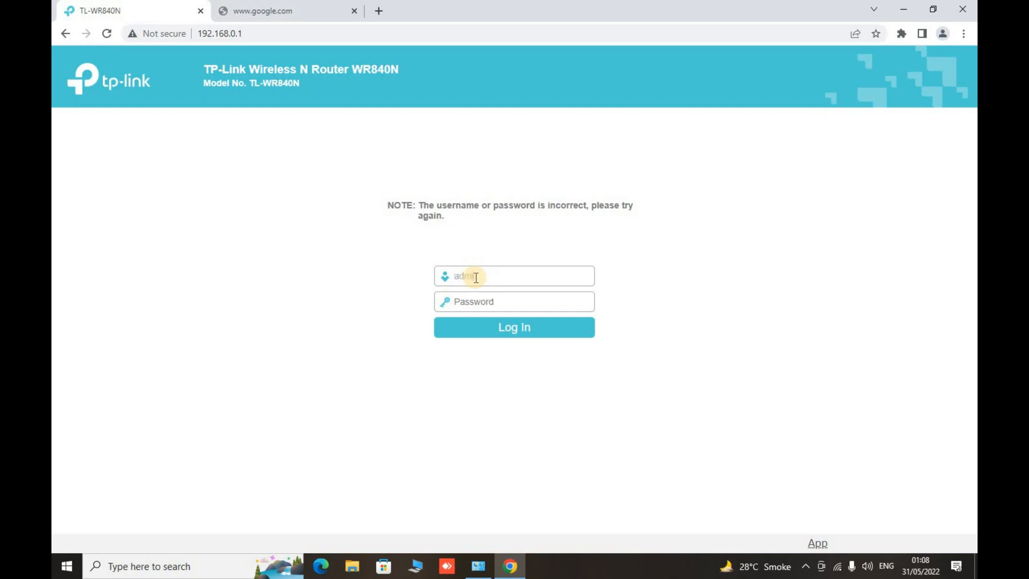
type("••")
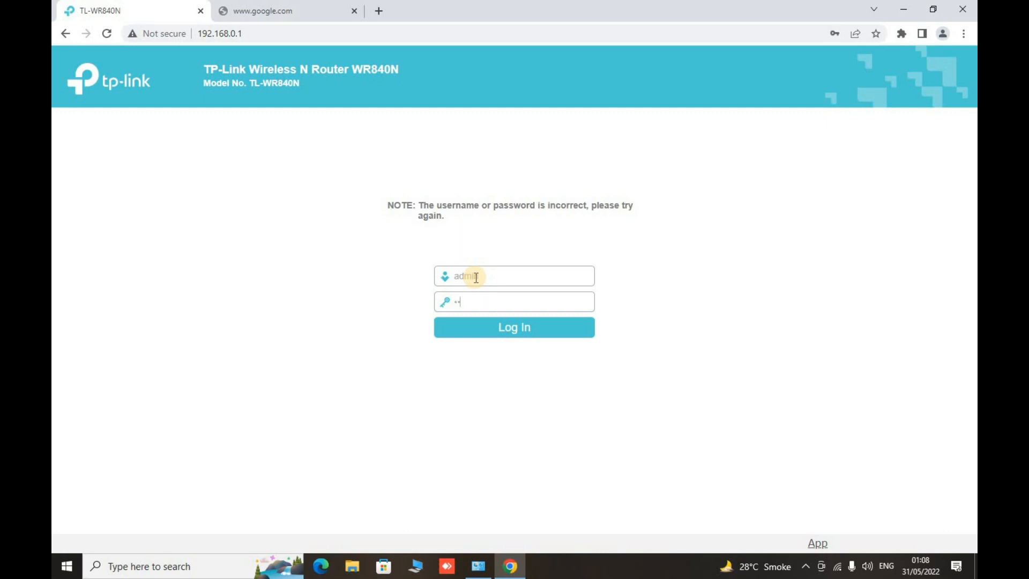
left_click(514, 327)
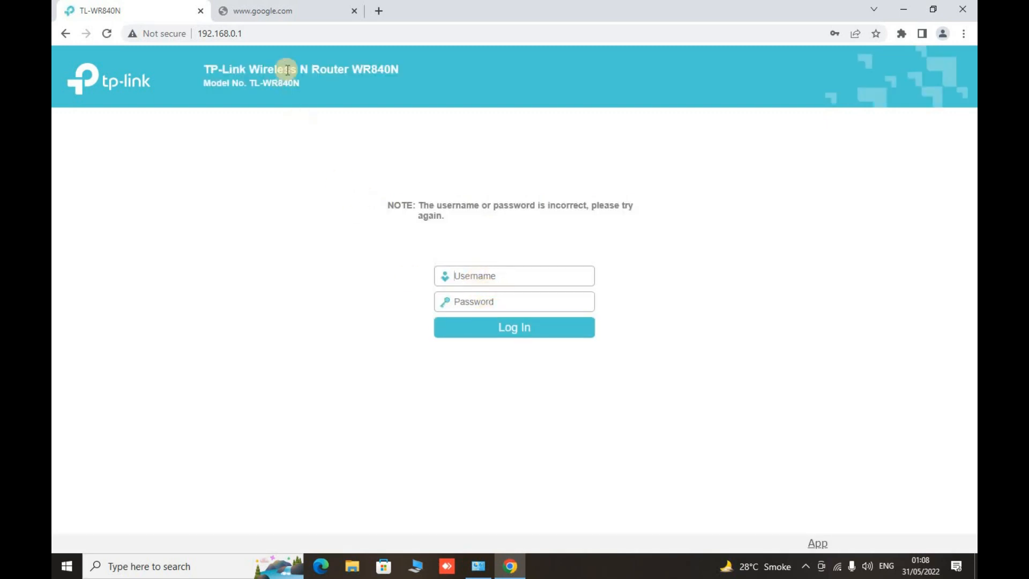
left_click(219, 33)
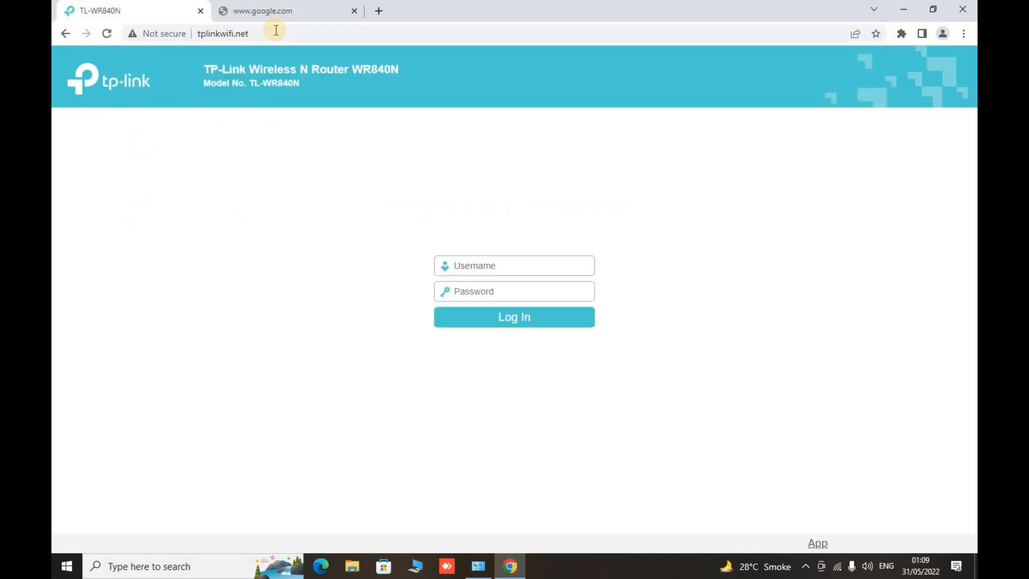
Log in as admin at tplinkwifi.net and decline Chrome's offer to save the password
type("admin")
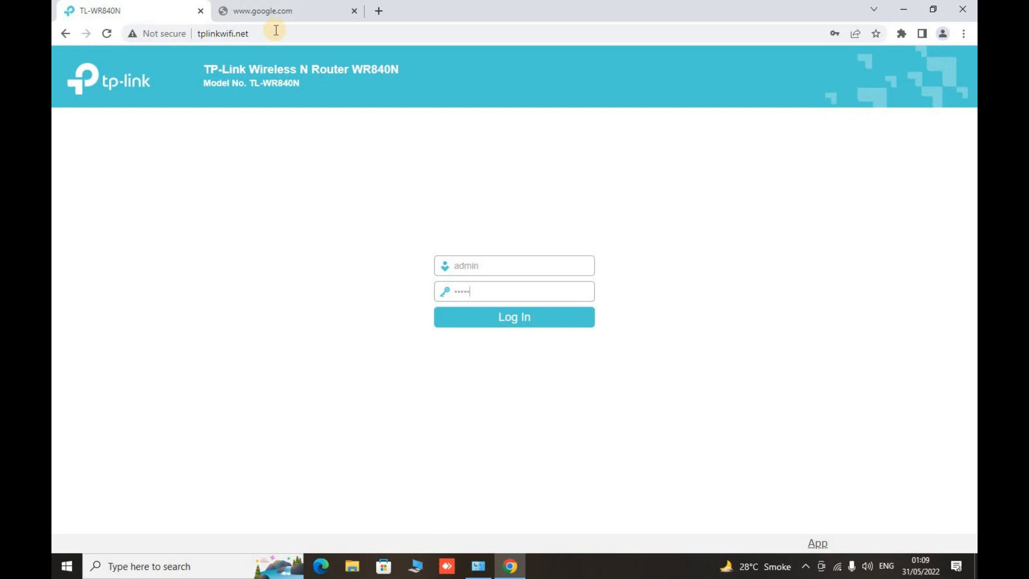
left_click(513, 316)
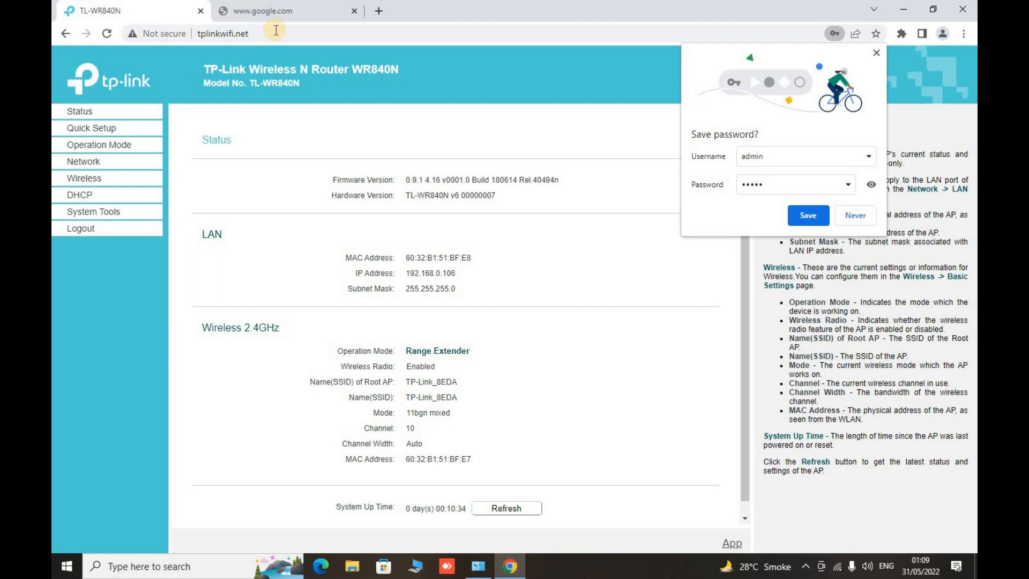
mouse_move(439, 160)
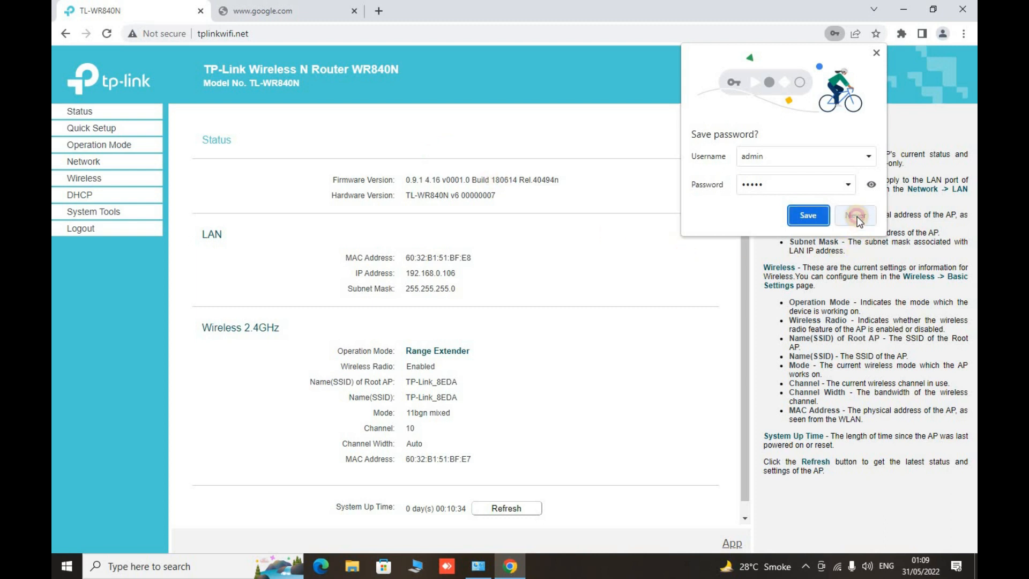
left_click(854, 216)
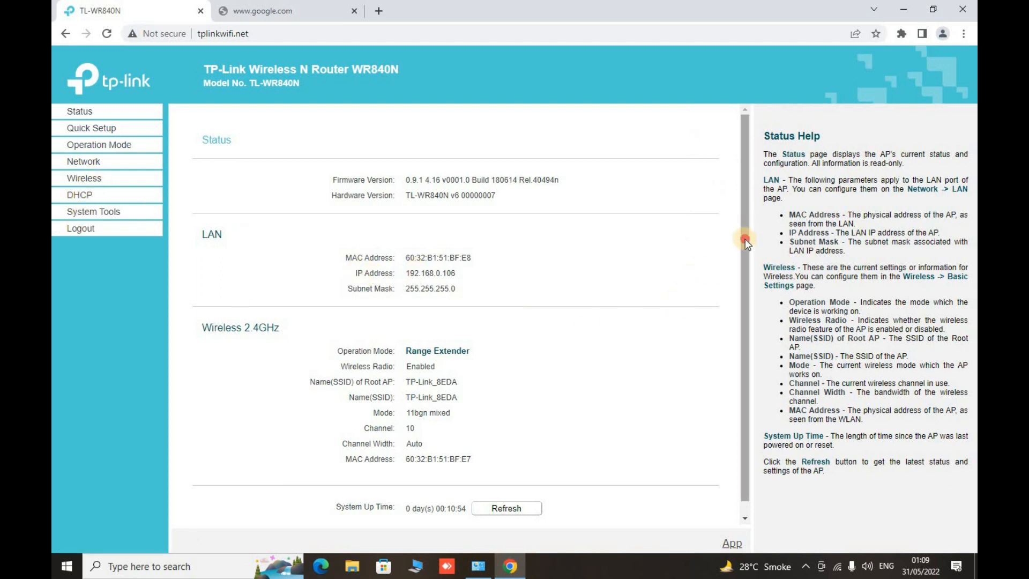
mouse_move(756, 232)
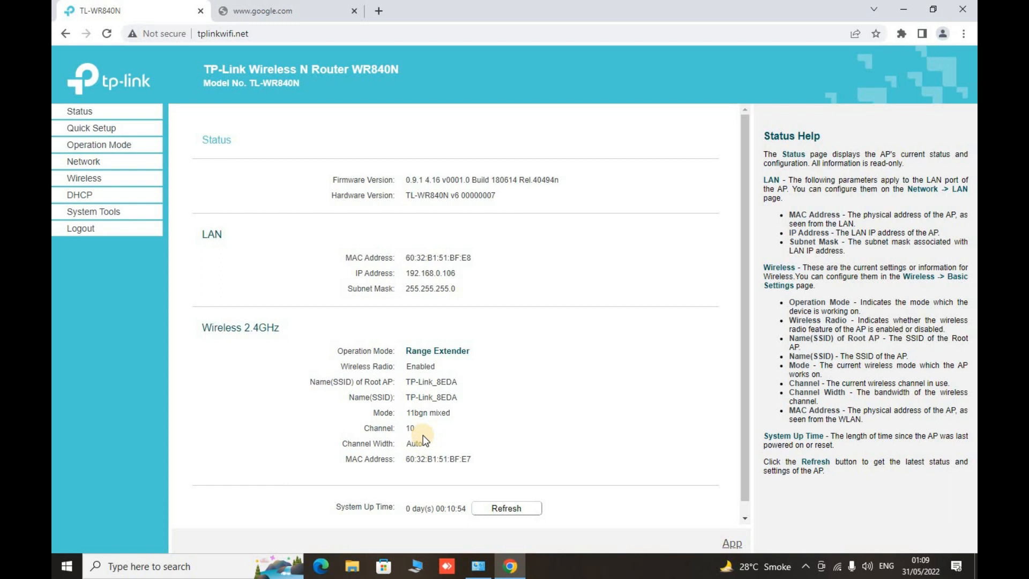
mouse_move(423, 437)
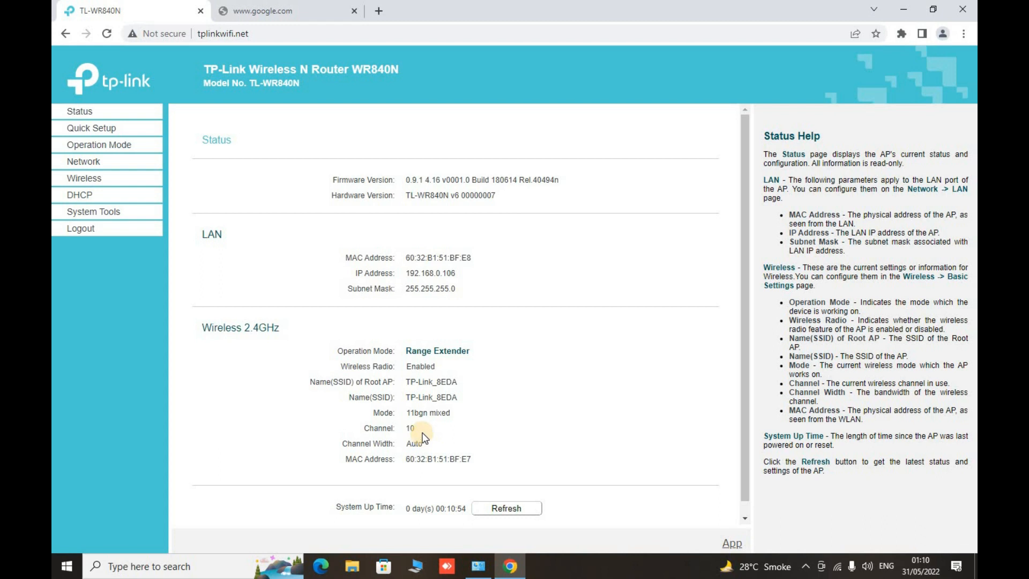
Reload google.com, search for 'youtube' and open the YouTube home page
left_click(287, 10)
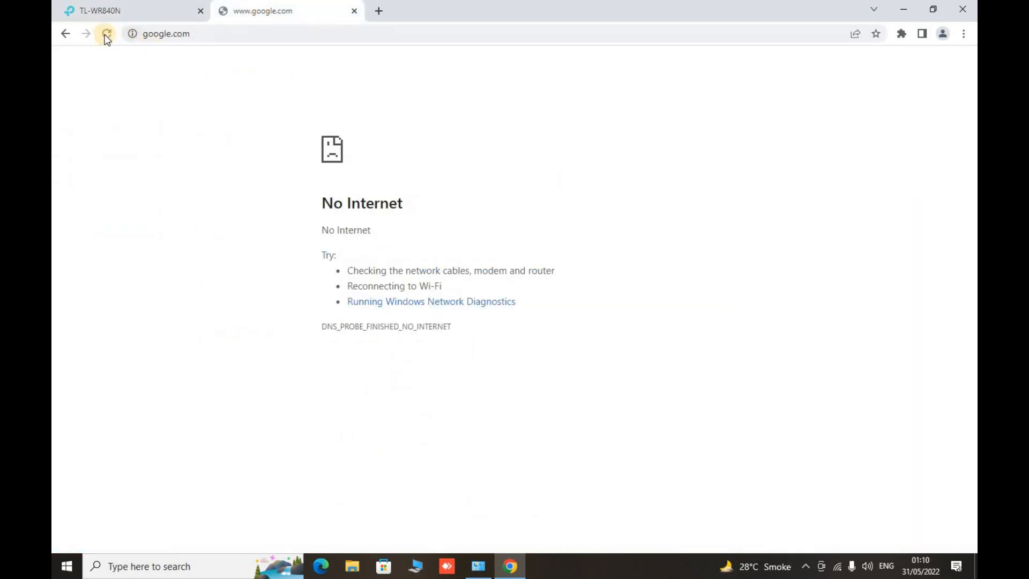
left_click(106, 33)
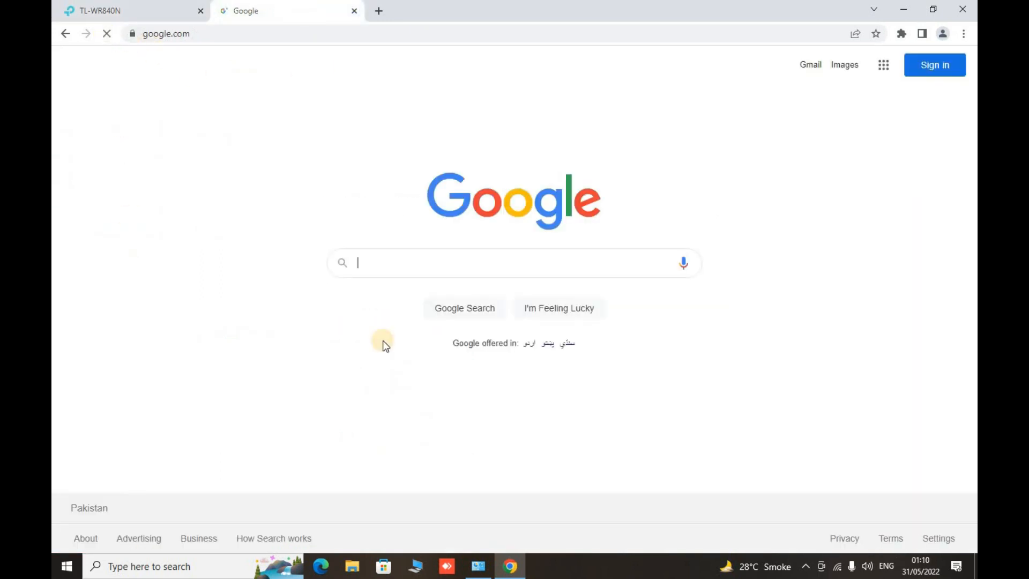
left_click(514, 263)
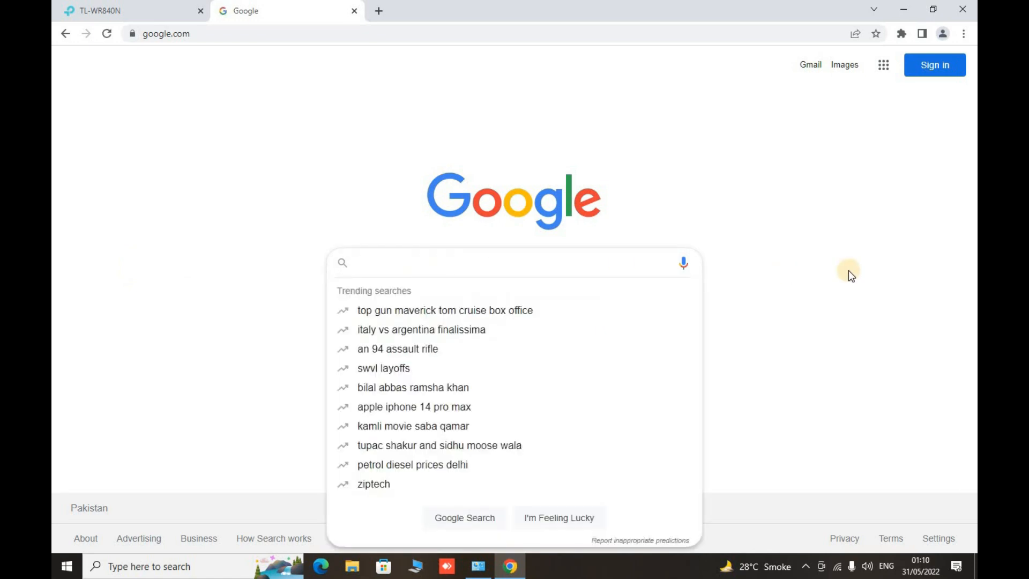
type("youtube")
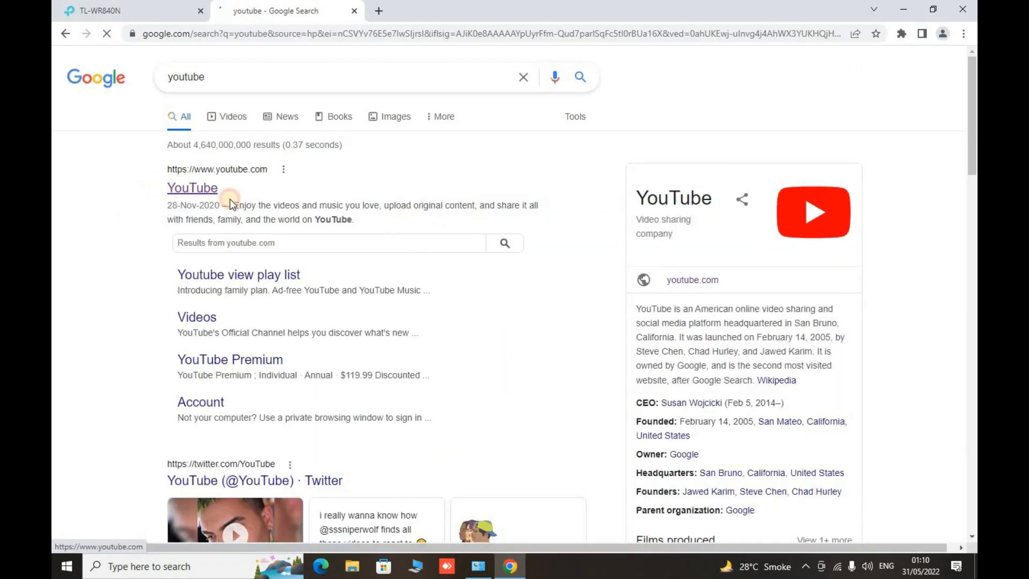
left_click(192, 187)
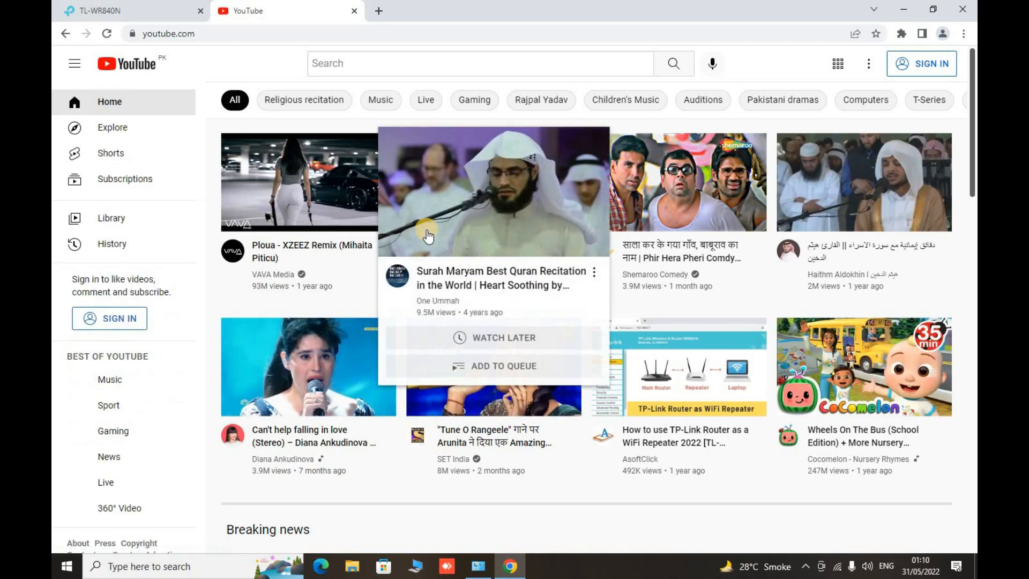
mouse_move(293, 74)
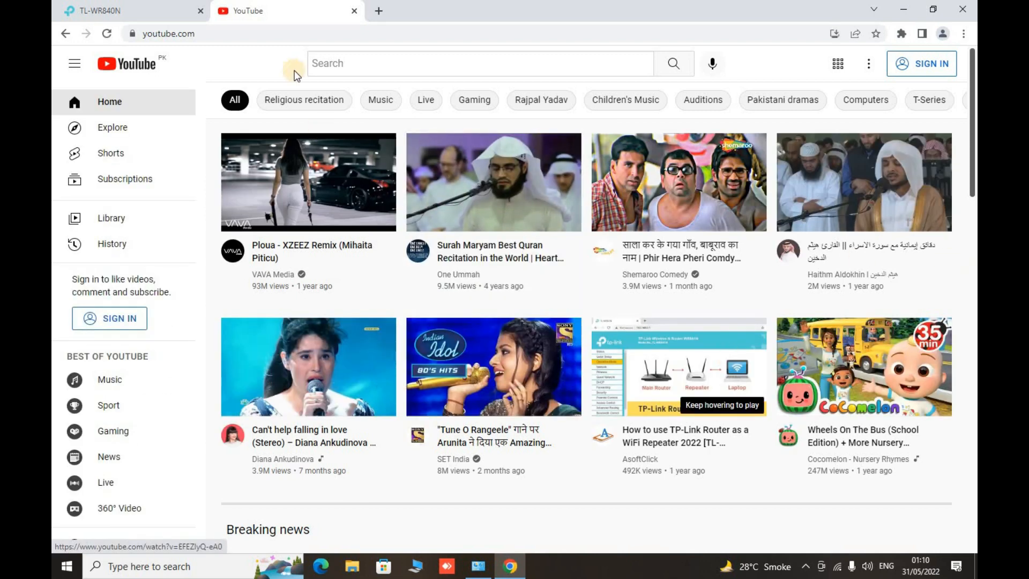
Return to the TL-WR840N tab and scroll through its Status page
left_click(122, 11)
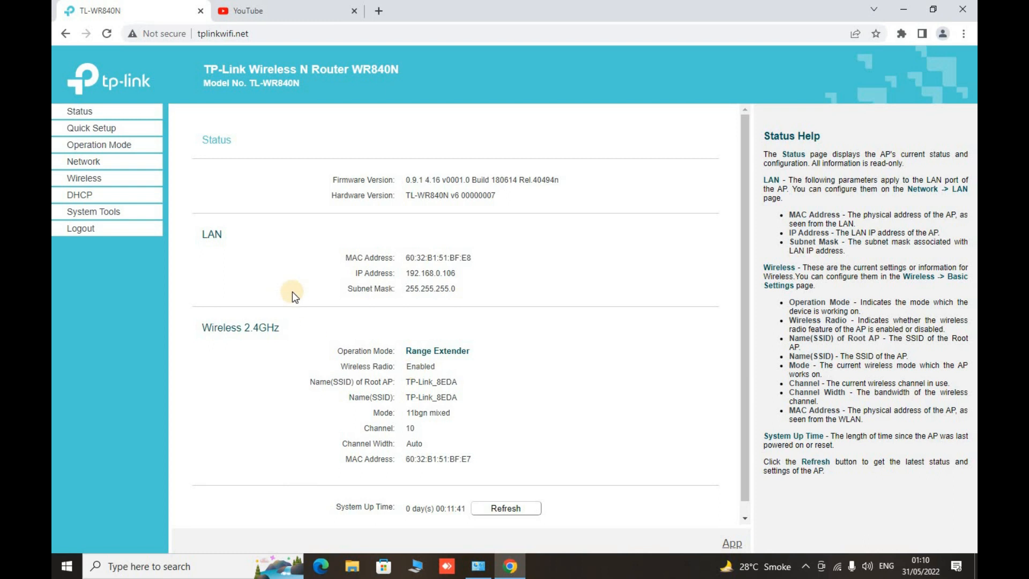
scroll("down", 3)
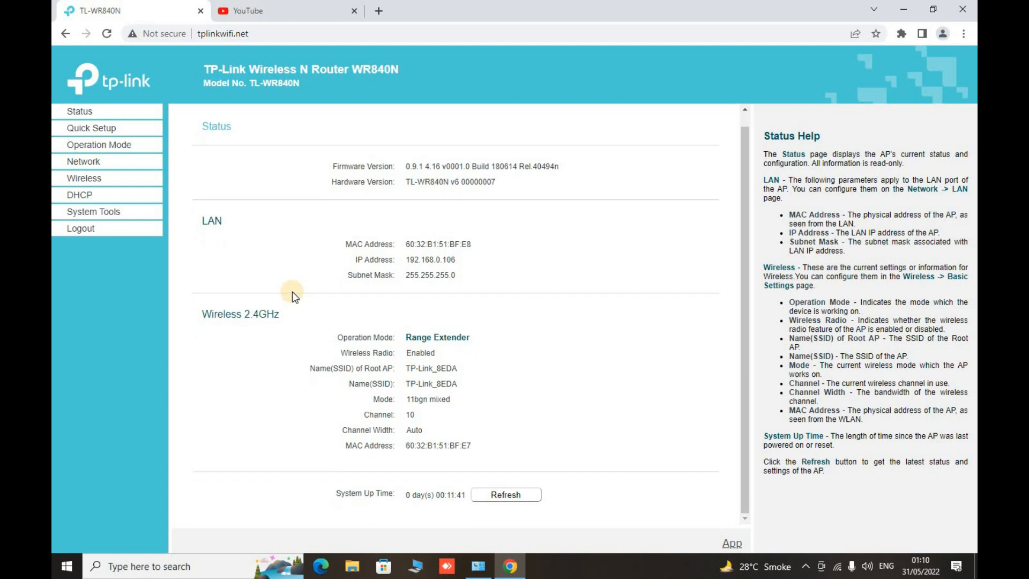